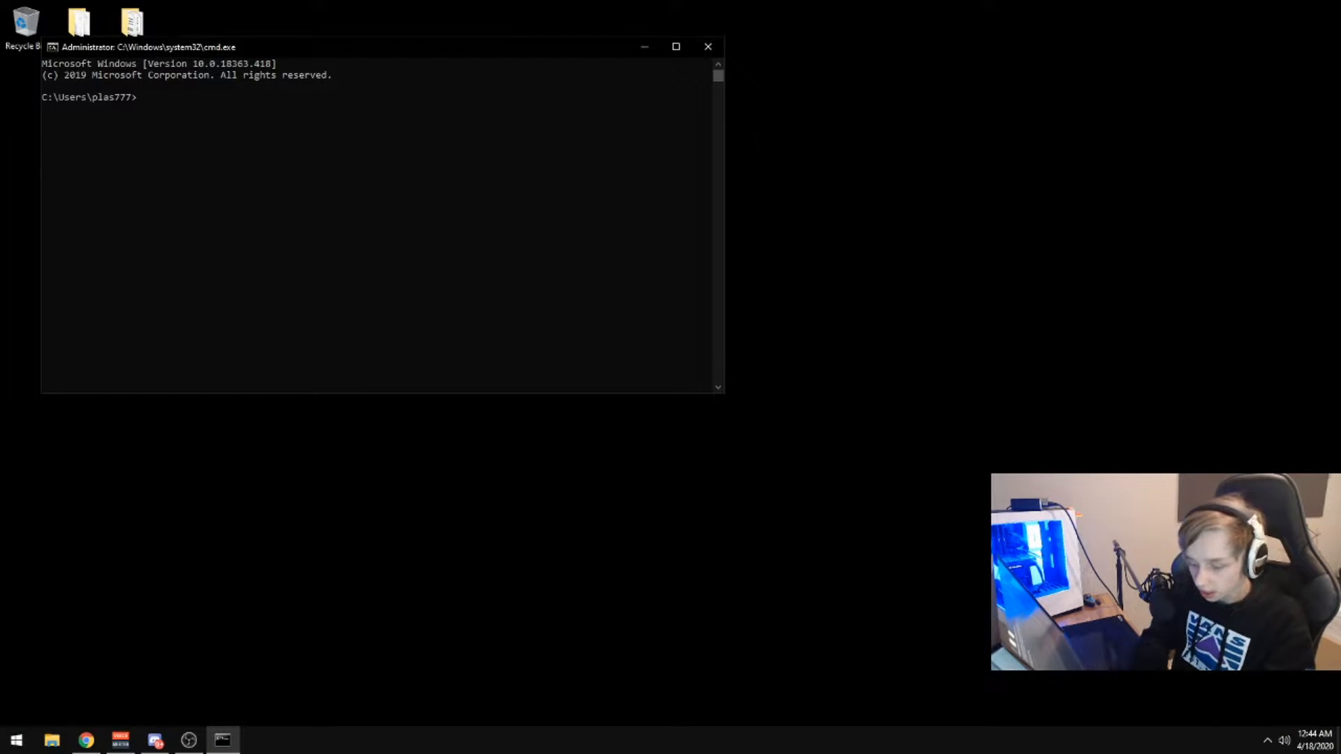
- Run 'sc query vgk' and highlight the result showing vgk as a running kernel driver
text(sc)
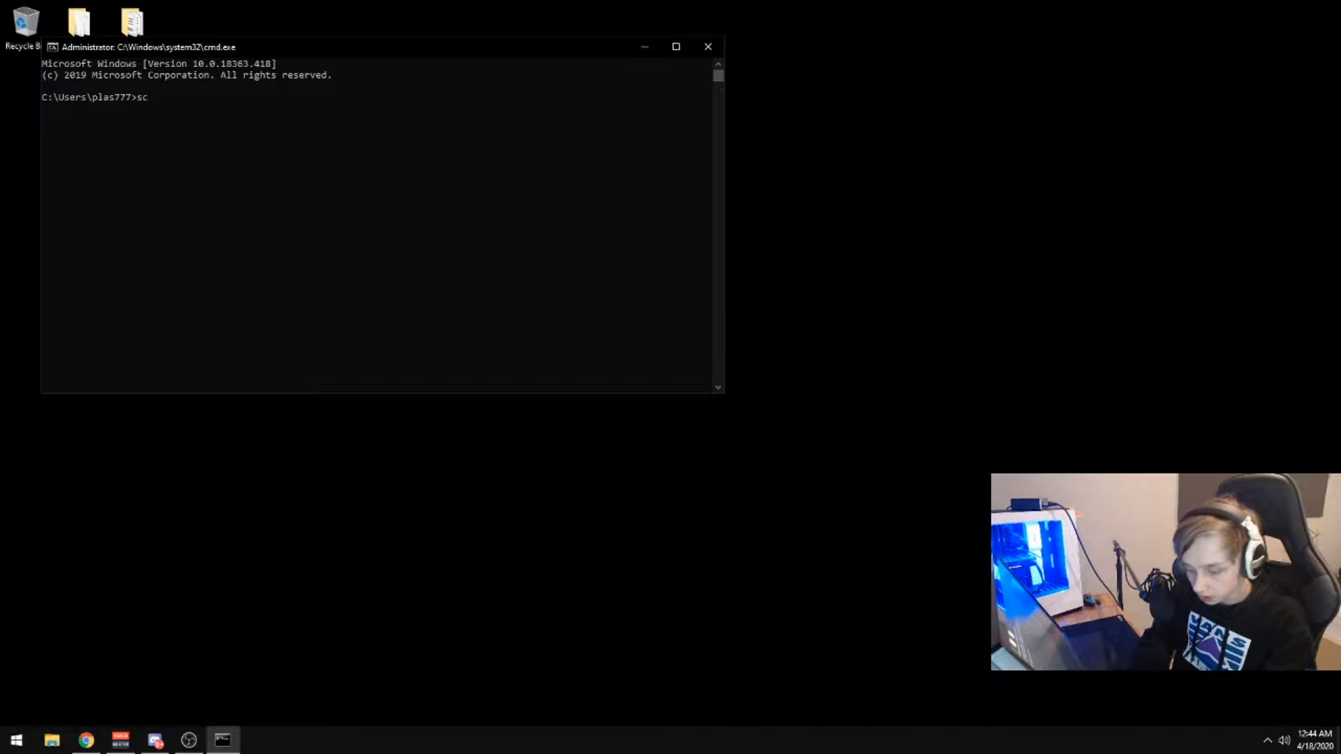
text(quer)
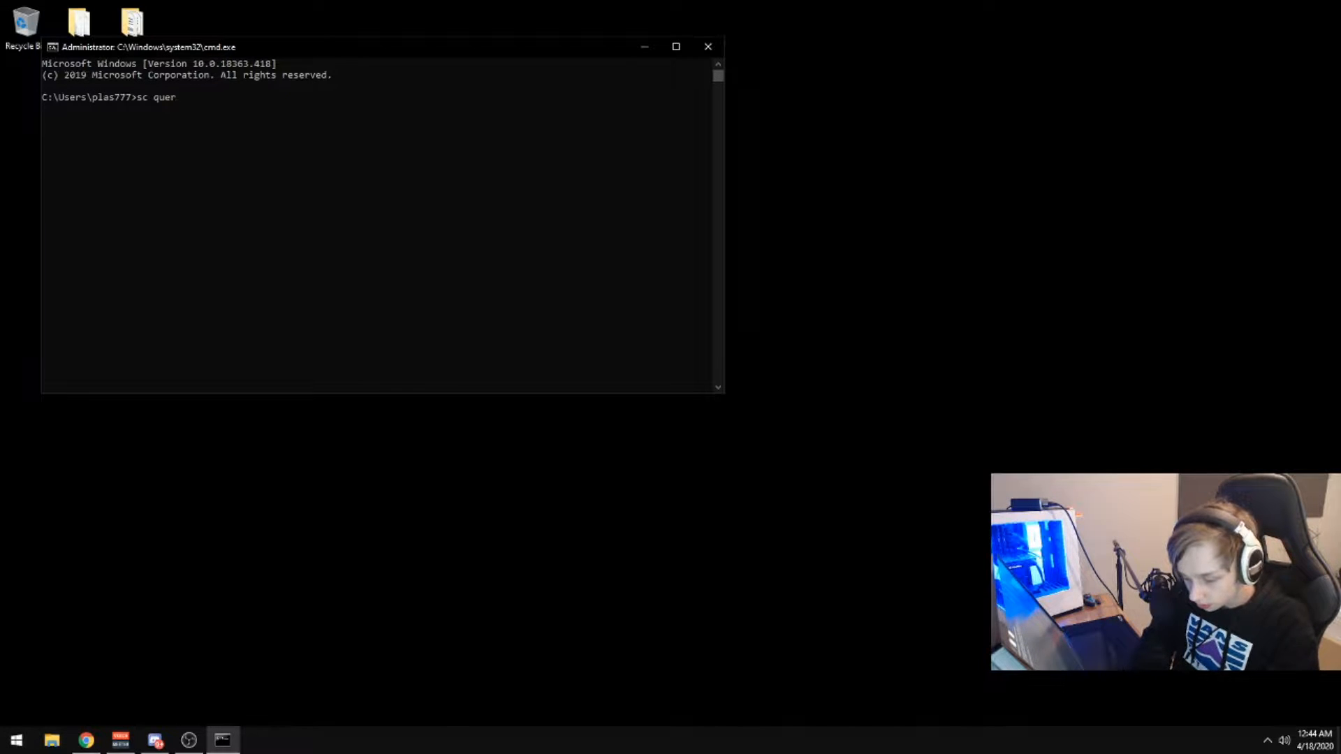
text(y vgk)
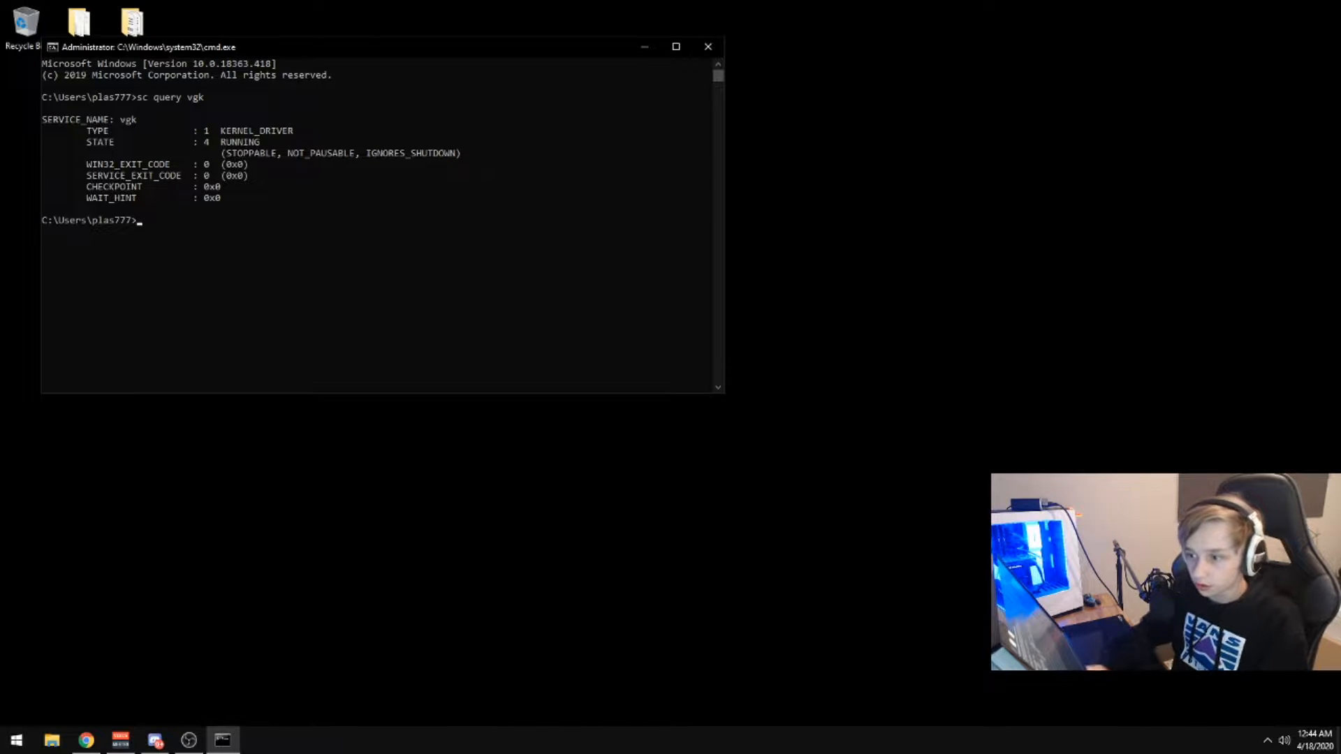
drag(220, 129, 295, 130)
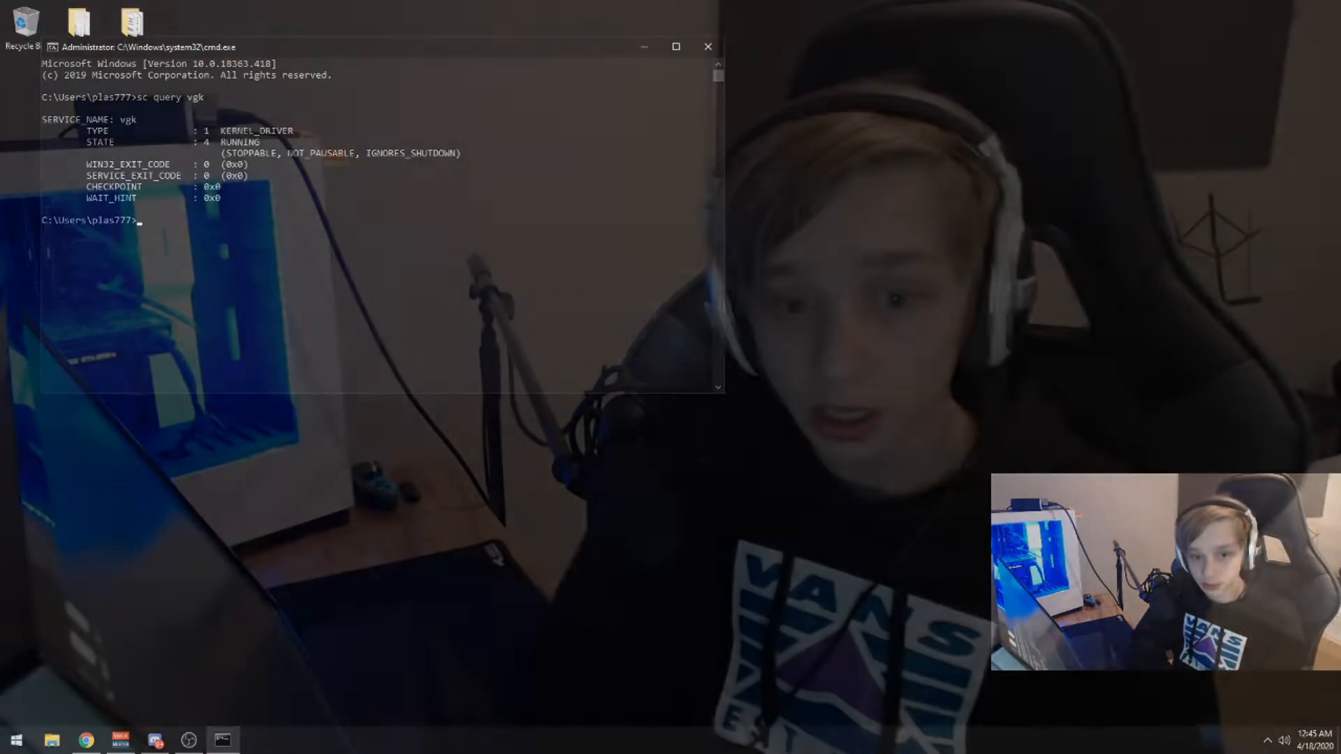
click(87, 738)
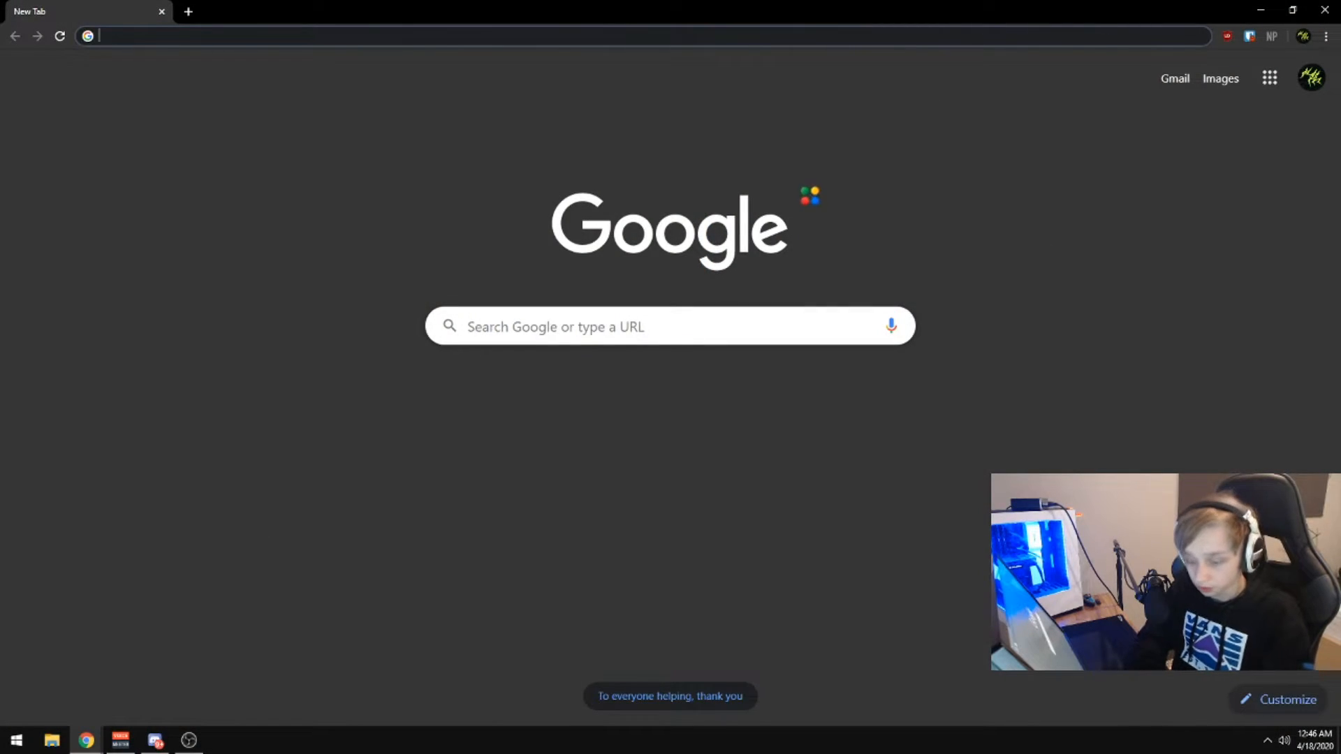
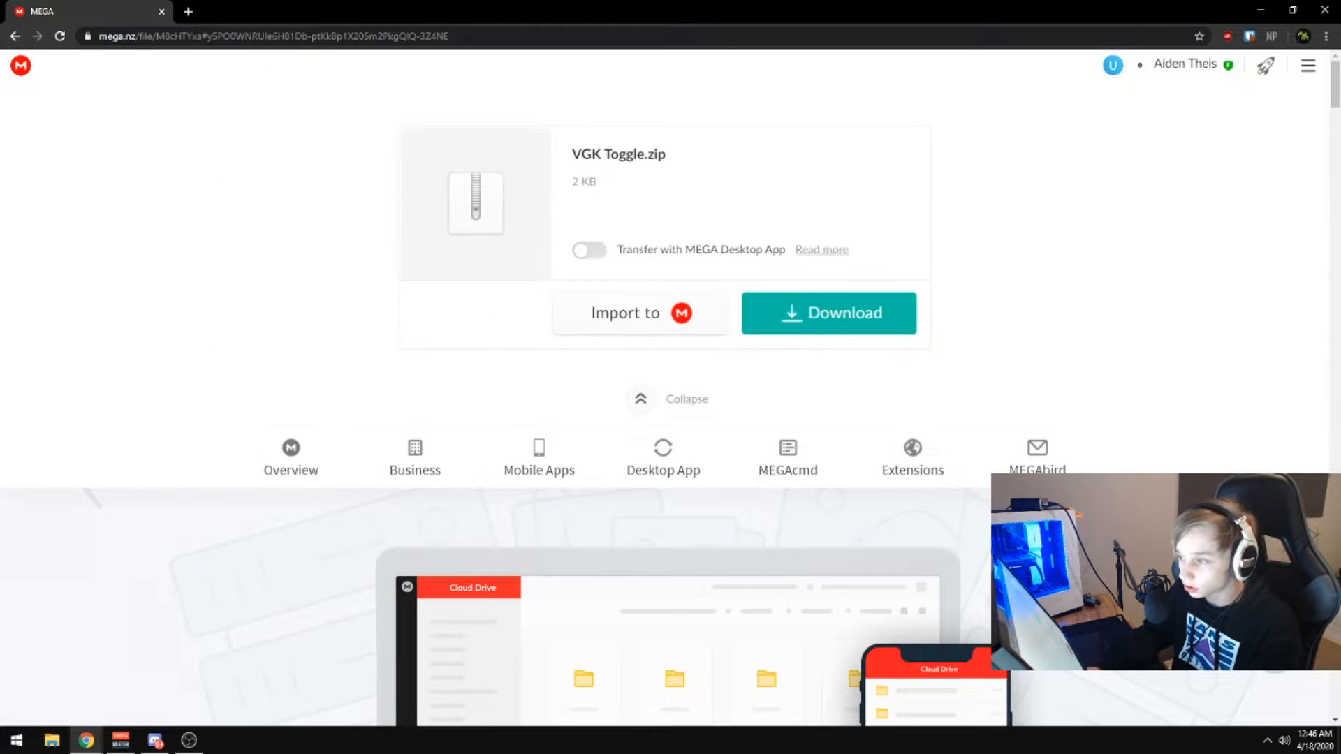
- Open the mega.nz share link and download VGK Toggle.zip to the desktop
mouse_move(639, 313)
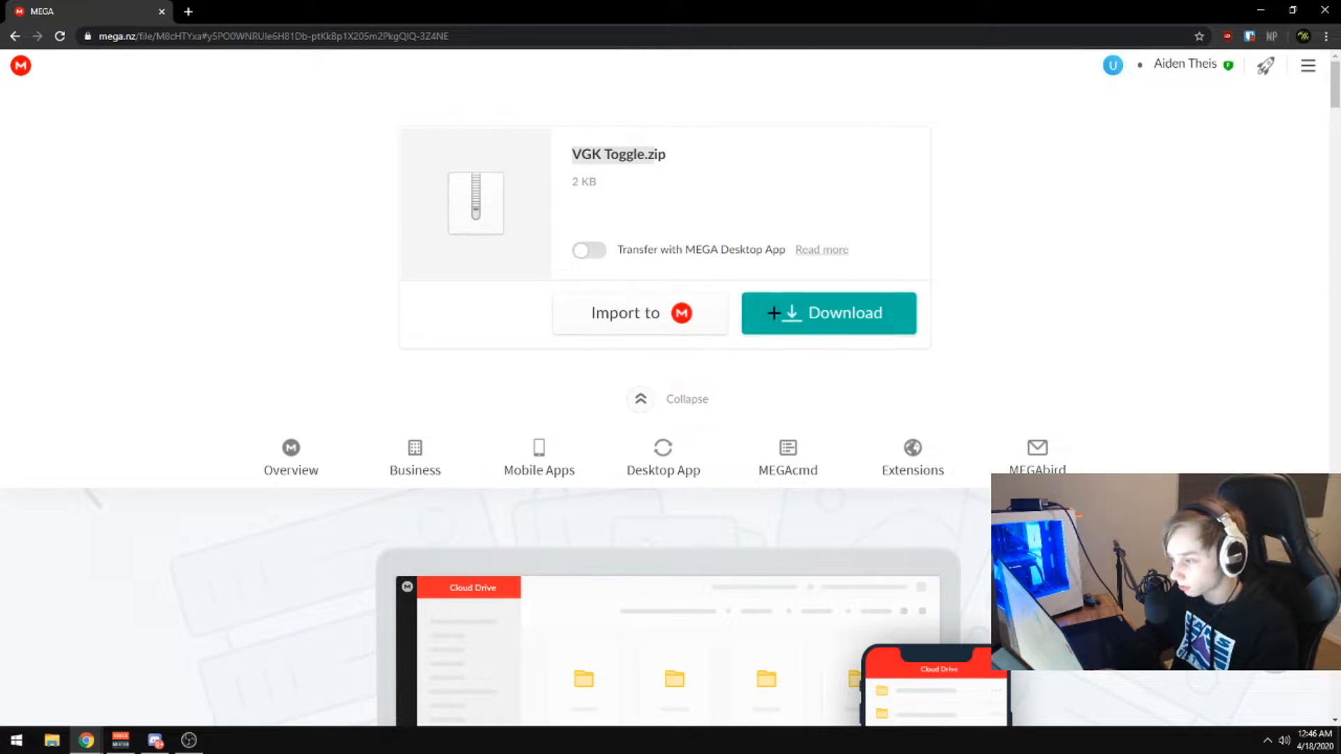
click(828, 313)
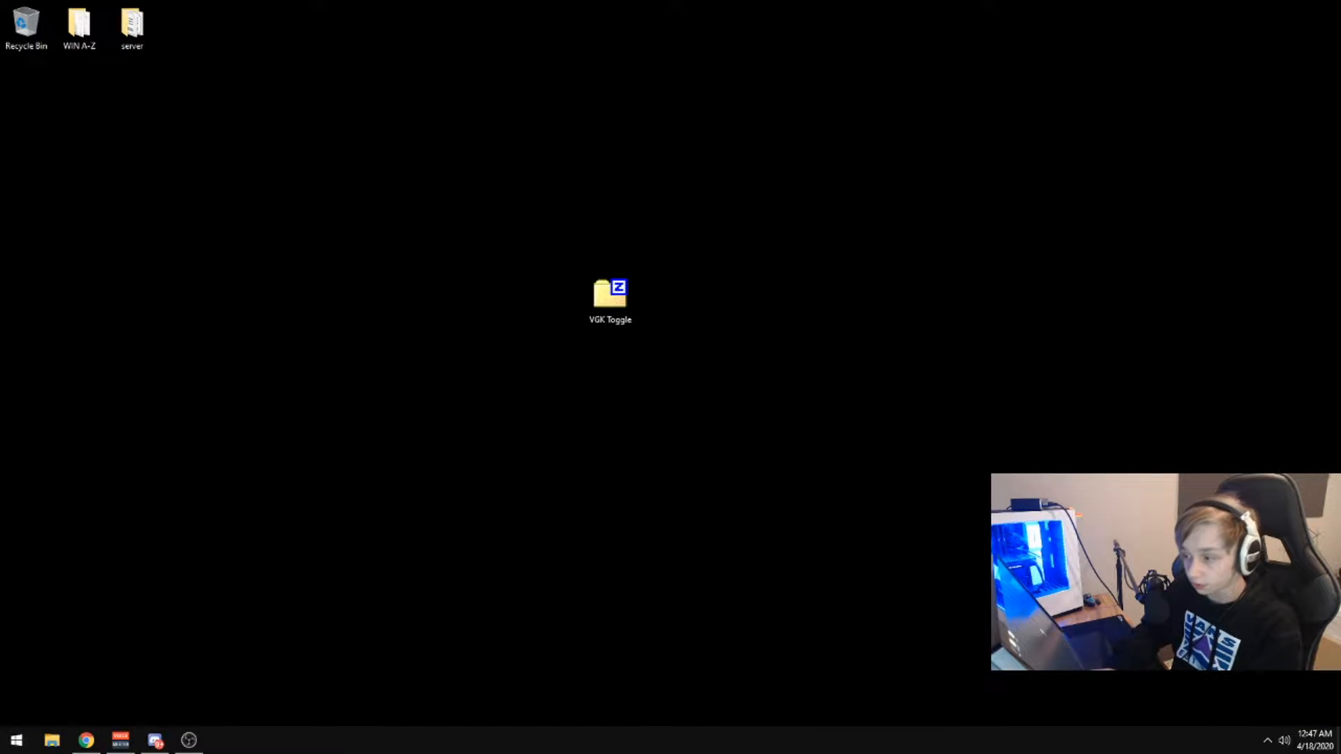
- Extract VGK Toggle.zip with 7-Zip onto the desktop, entering the archive password
right_click(610, 291)
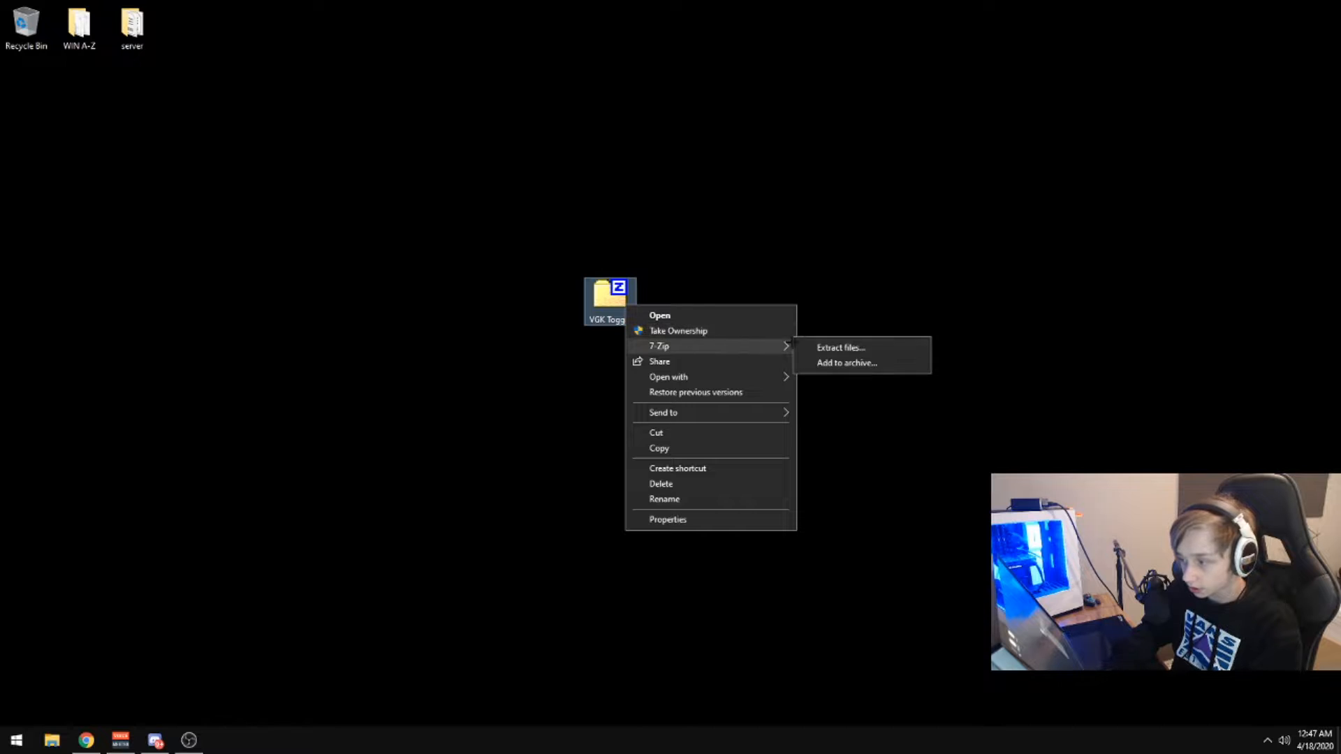
click(841, 347)
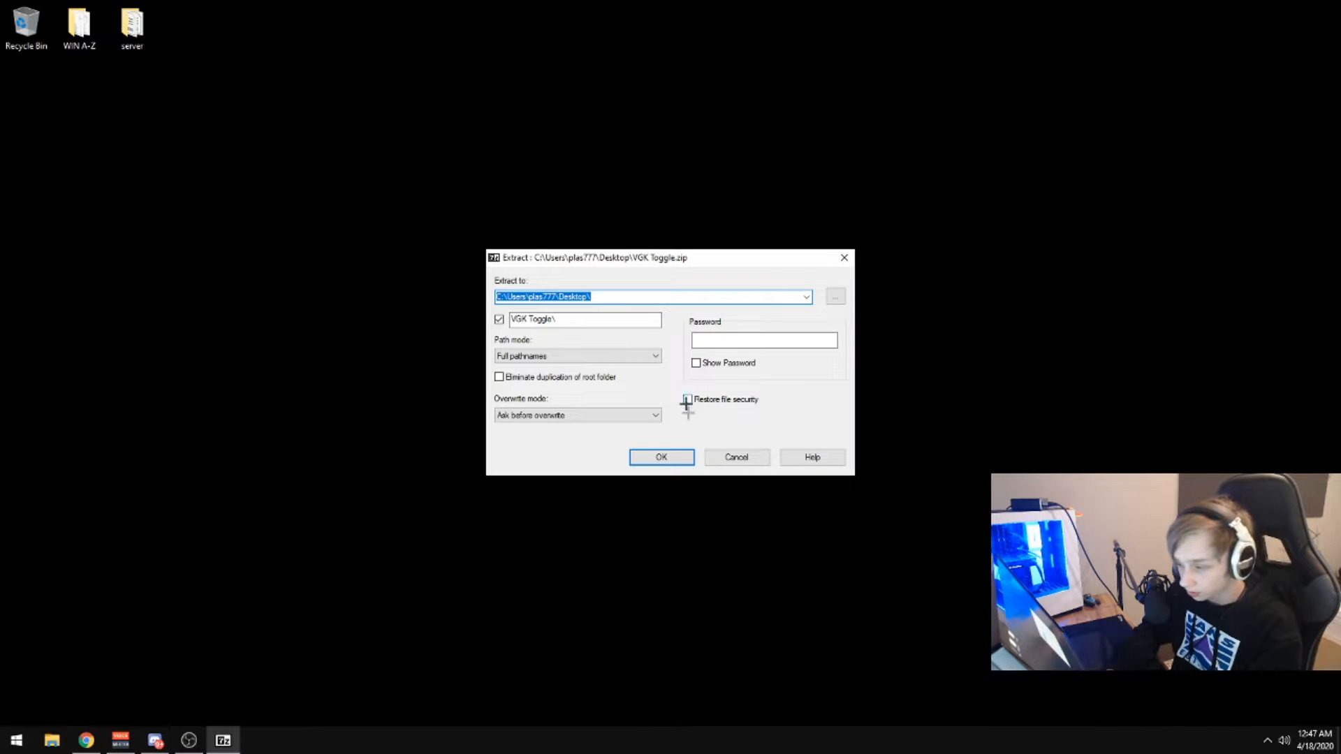
click(661, 457)
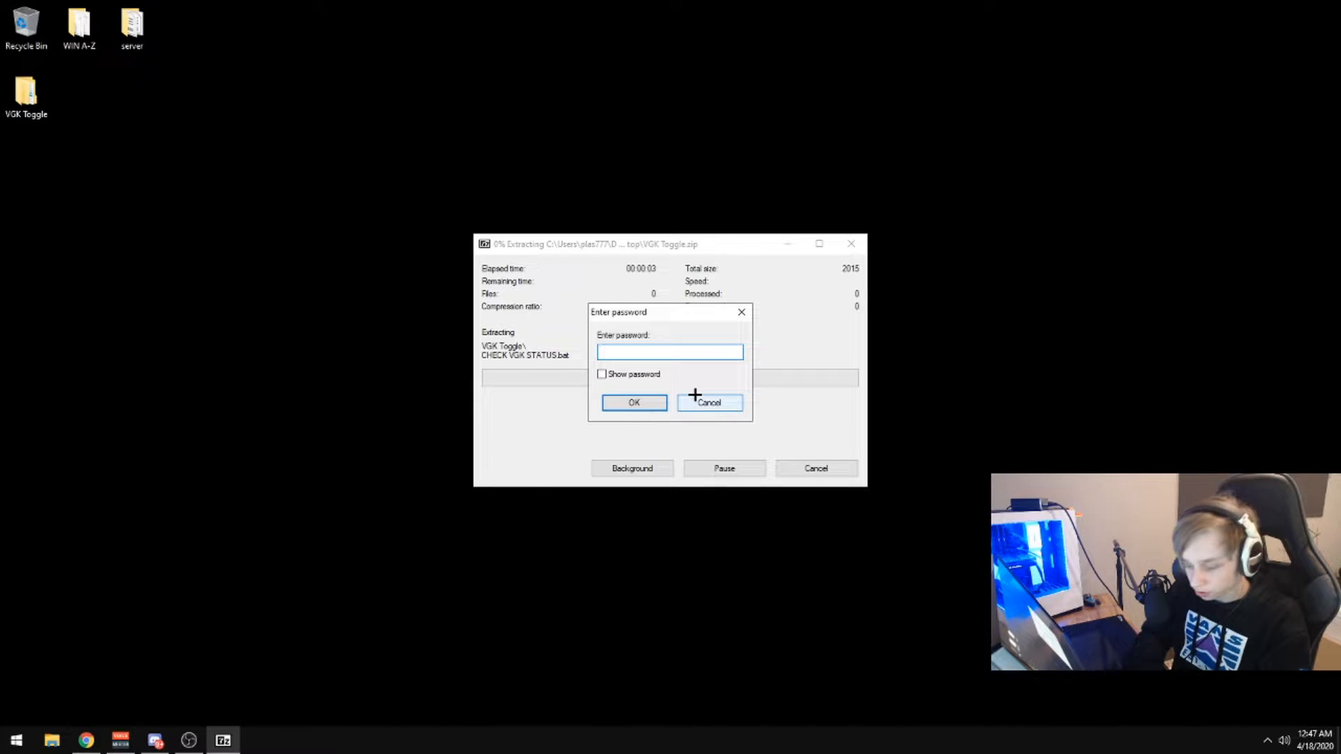
text(password)
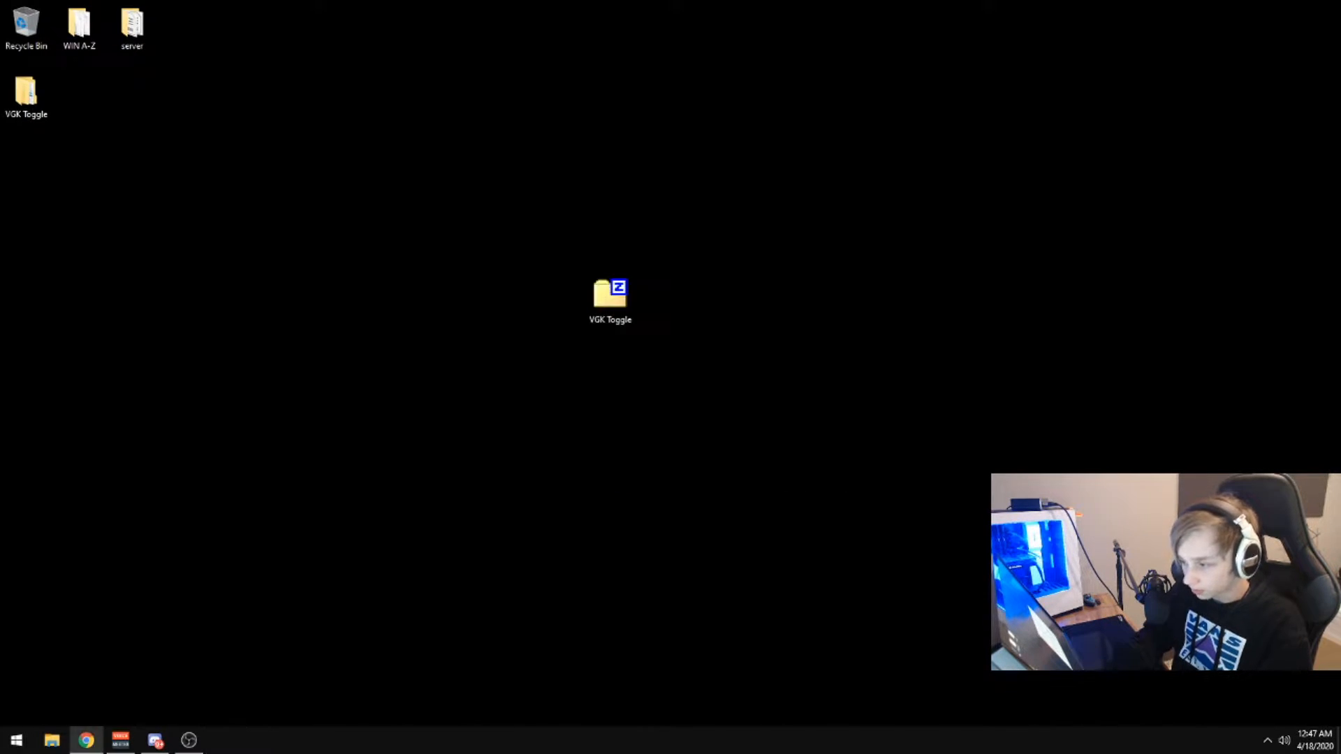
- Open the extracted VGK Toggle folder and clear the file selection
double_click(608, 291)
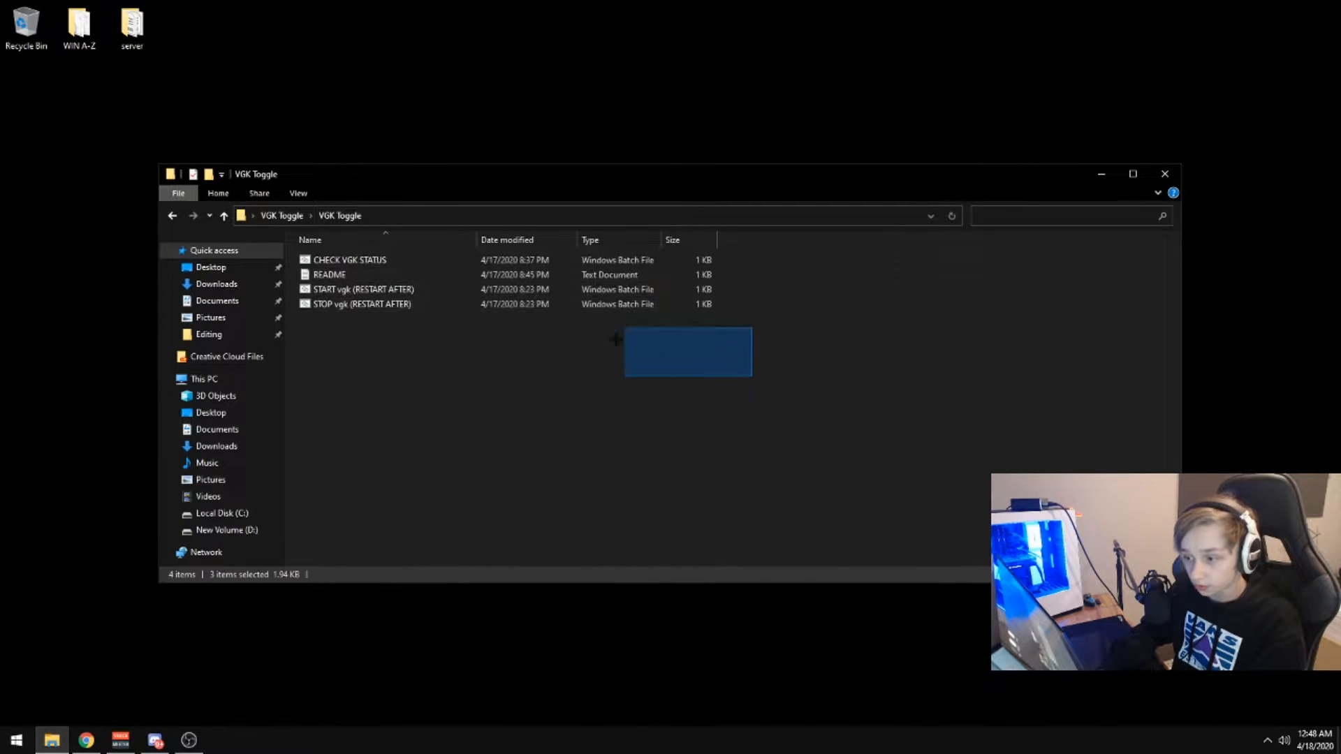
click(390, 352)
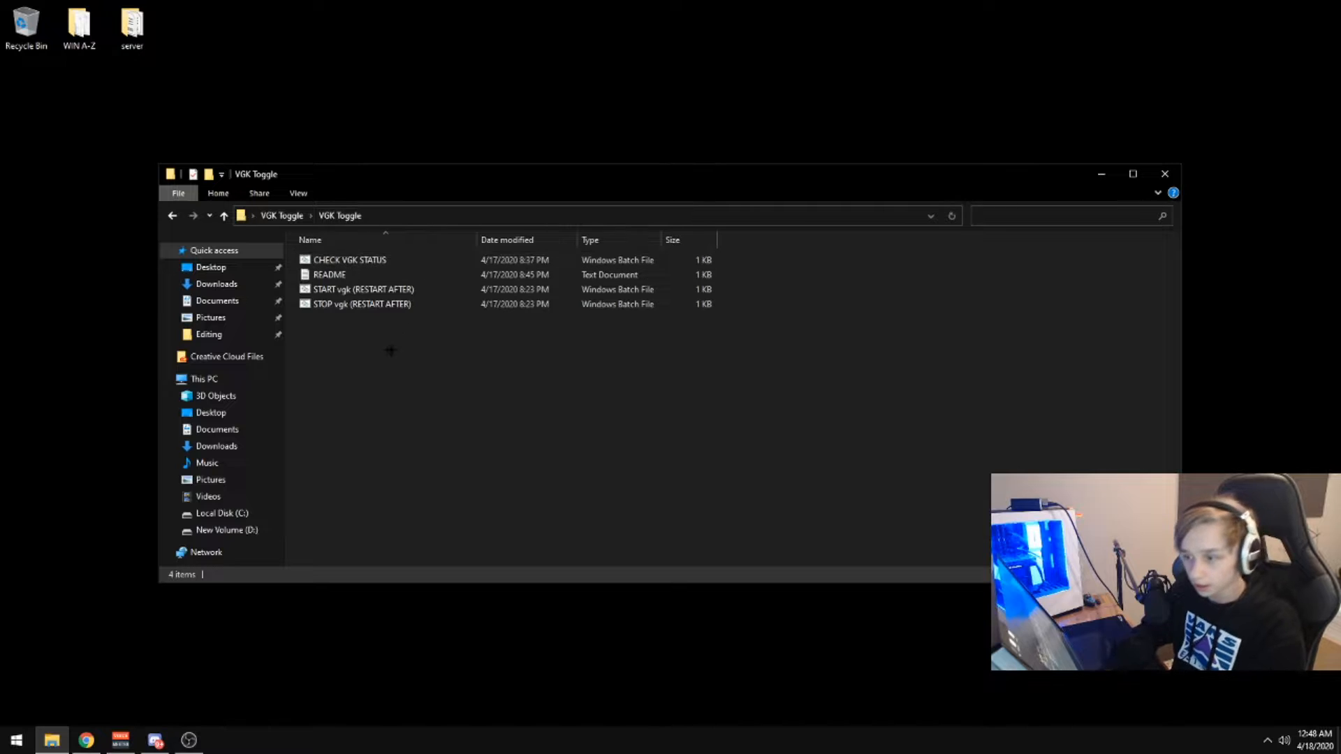
click(329, 275)
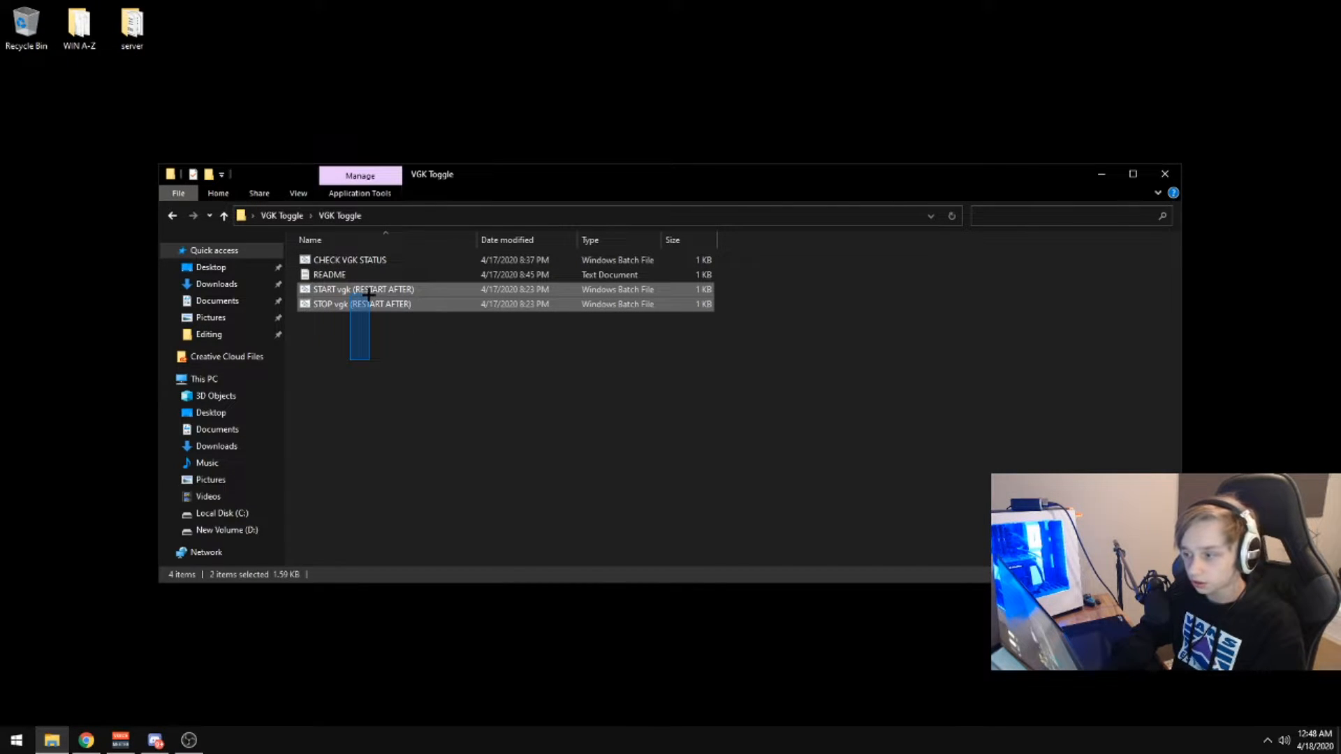
click(598, 328)
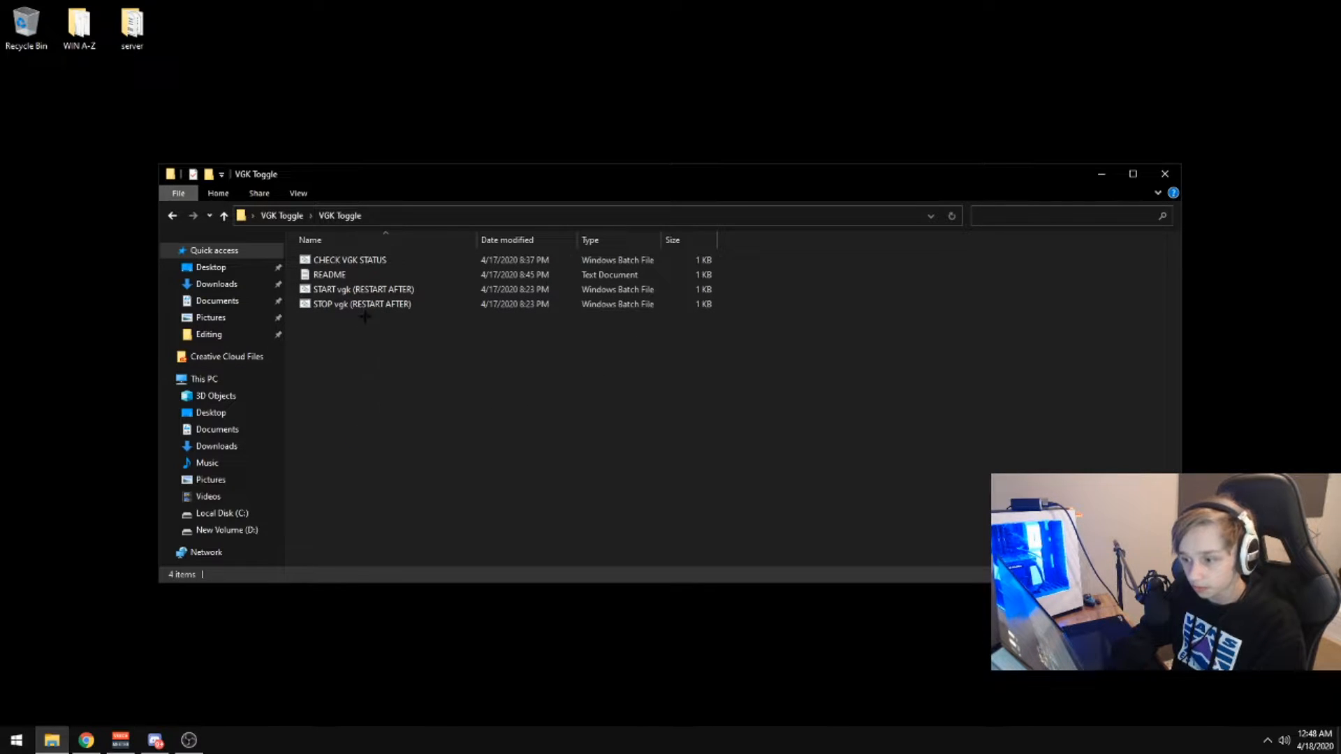
click(352, 289)
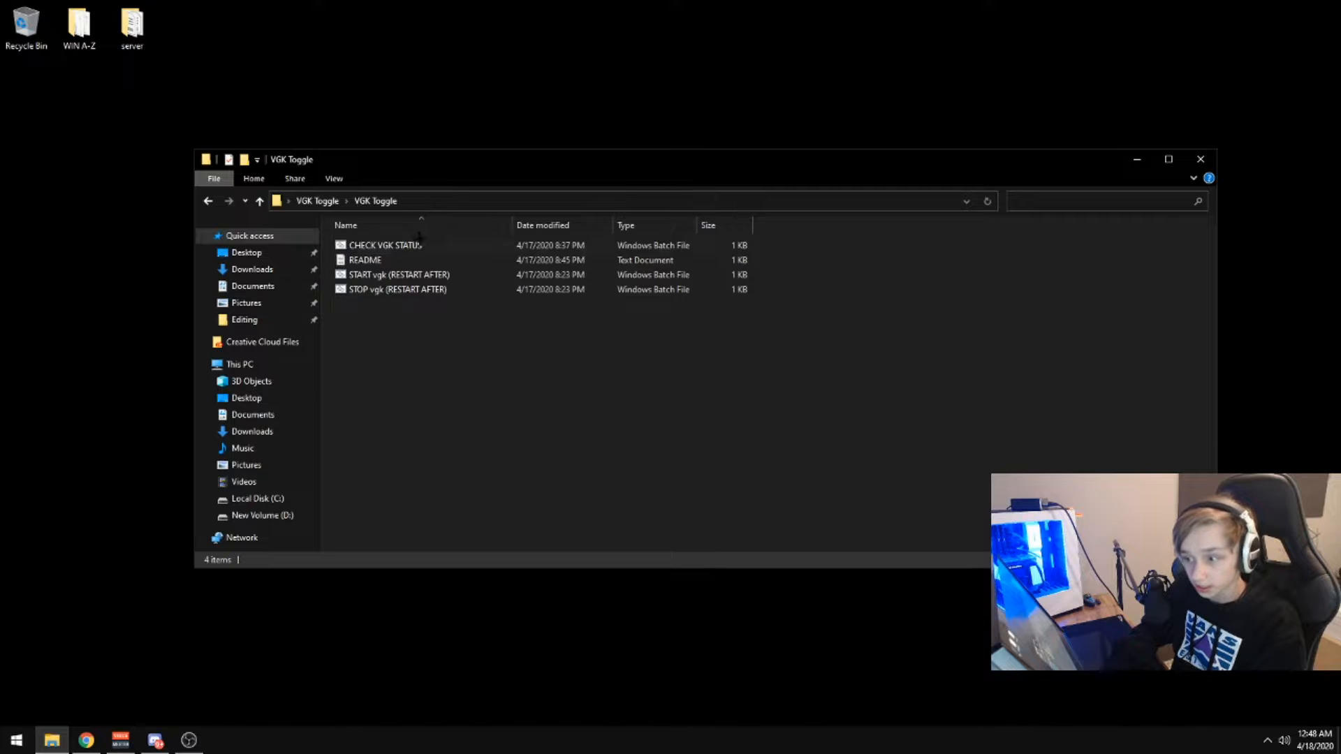
- Run the CHECK VGK STATUS script twice, then select STOP vgk (RESTART AFTER)
double_click(379, 245)
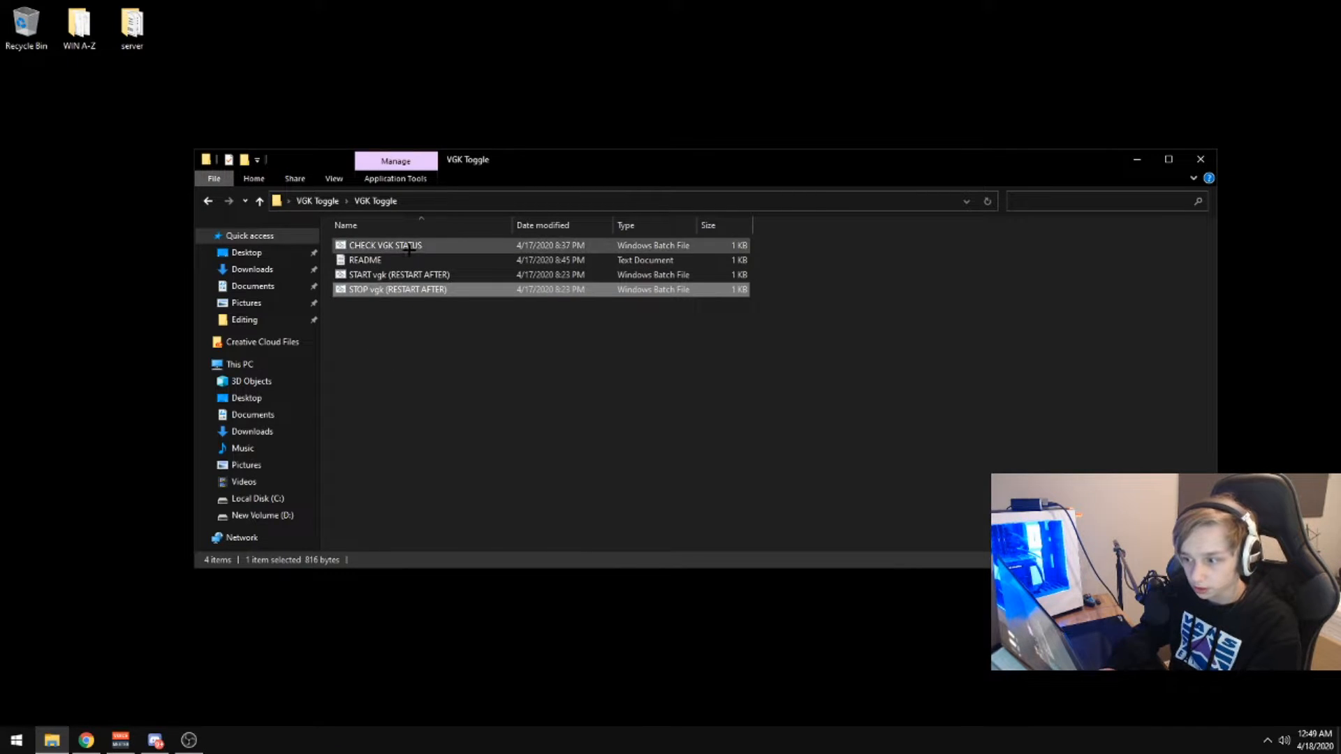
double_click(385, 245)
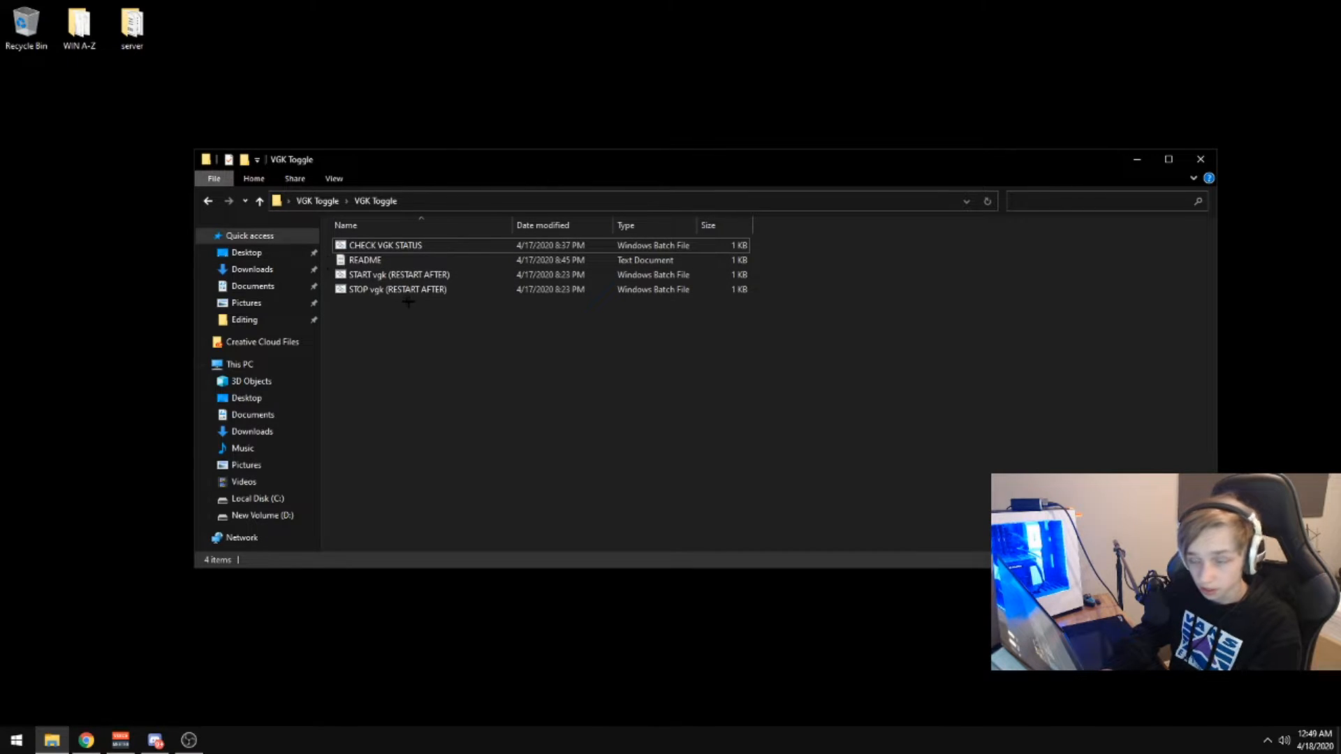
click(396, 289)
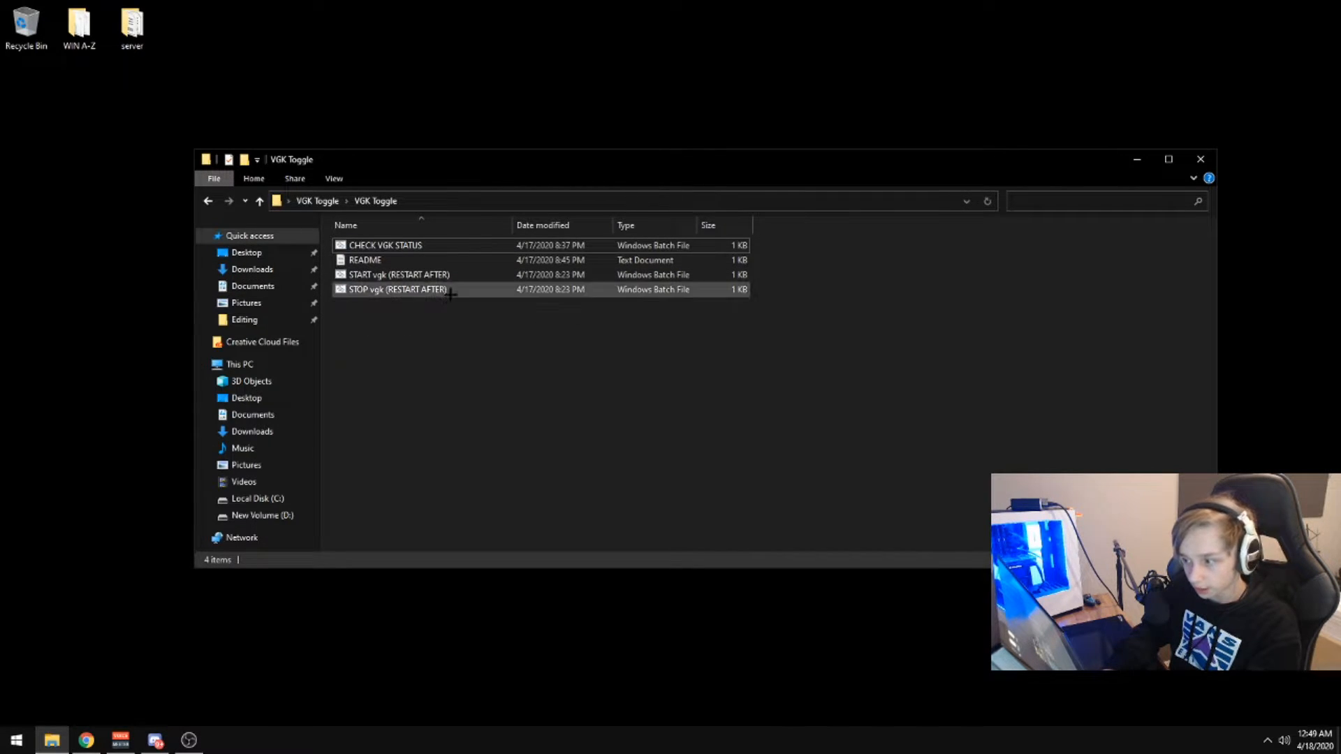
click(397, 289)
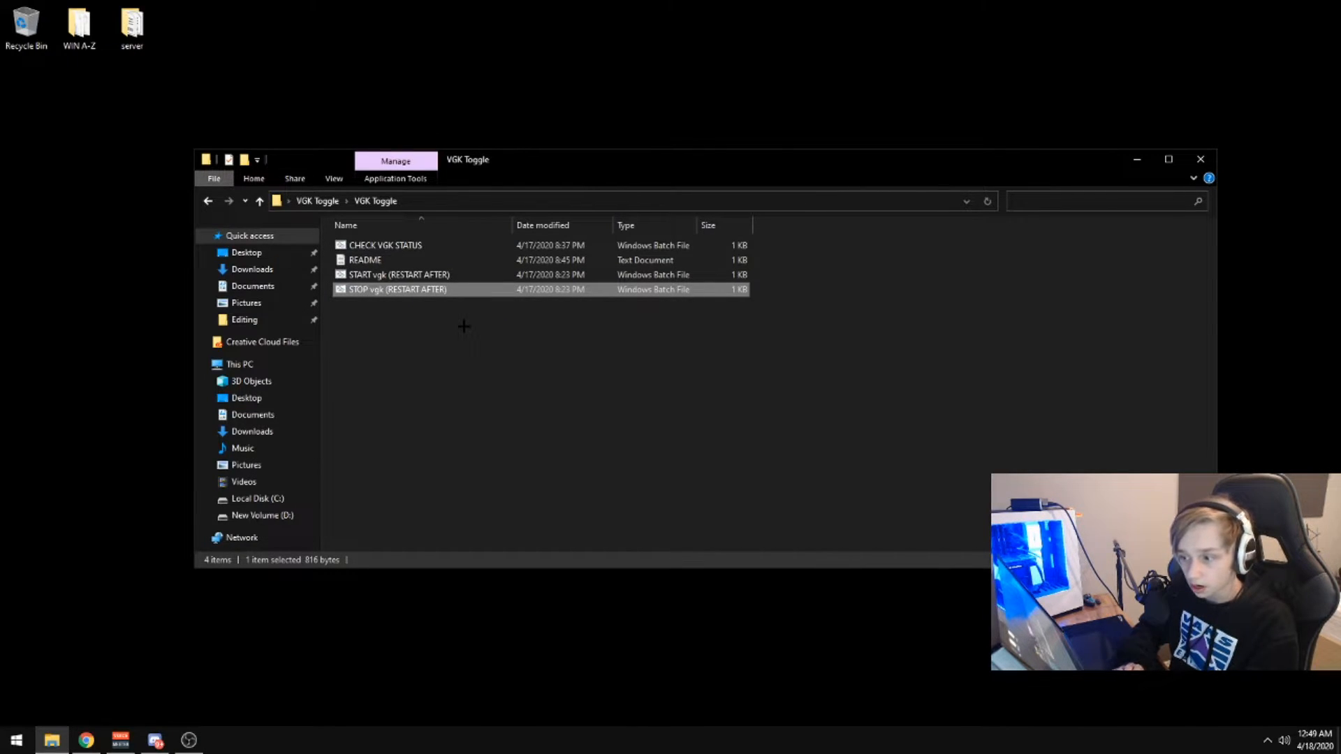
mouse_move(379, 352)
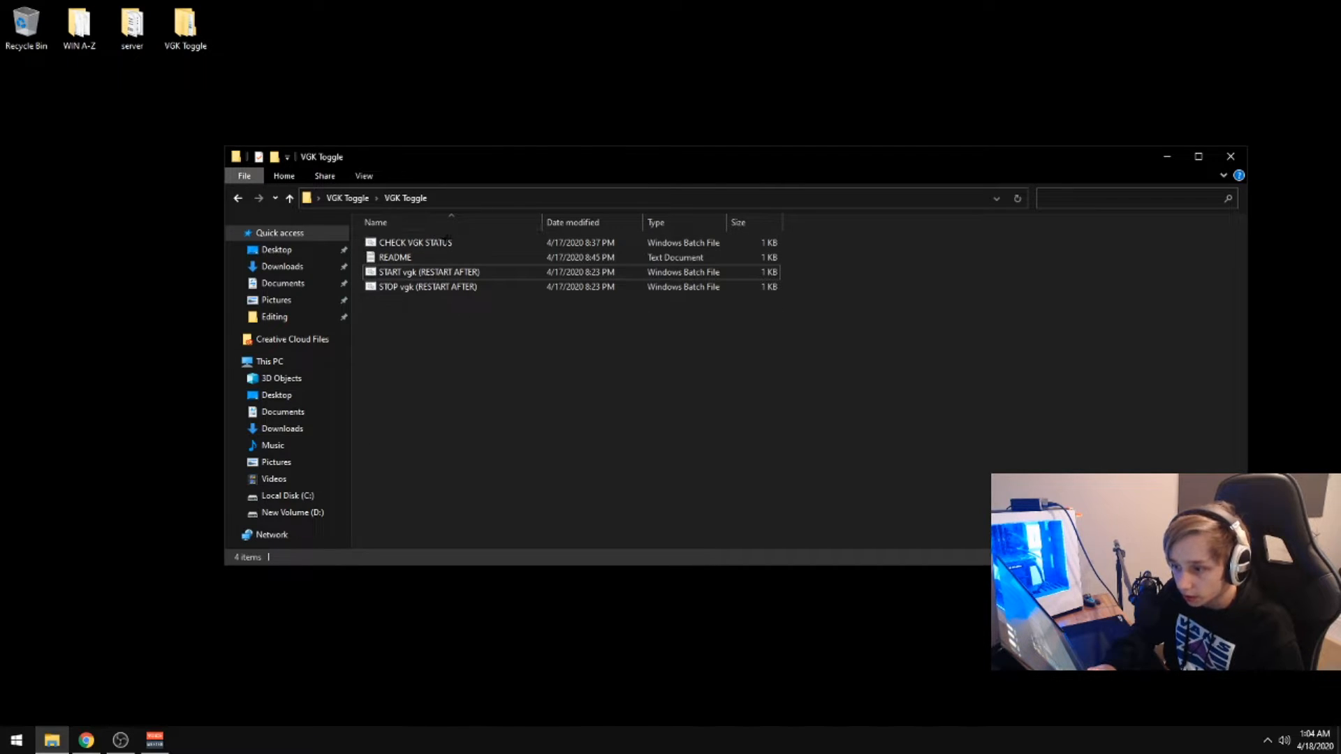
- Open STOP vgk (RESTART AFTER) in Notepad through its Edit context-menu entry
double_click(416, 242)
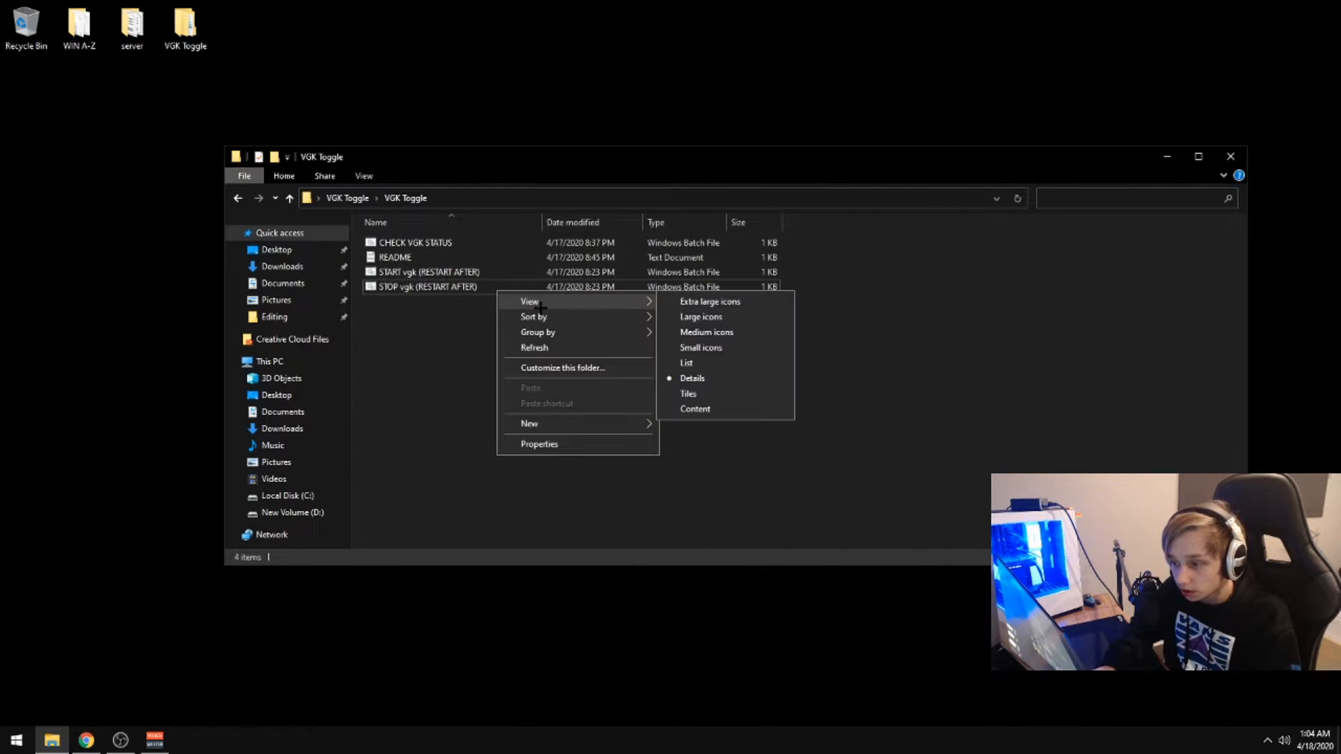
right_click(428, 286)
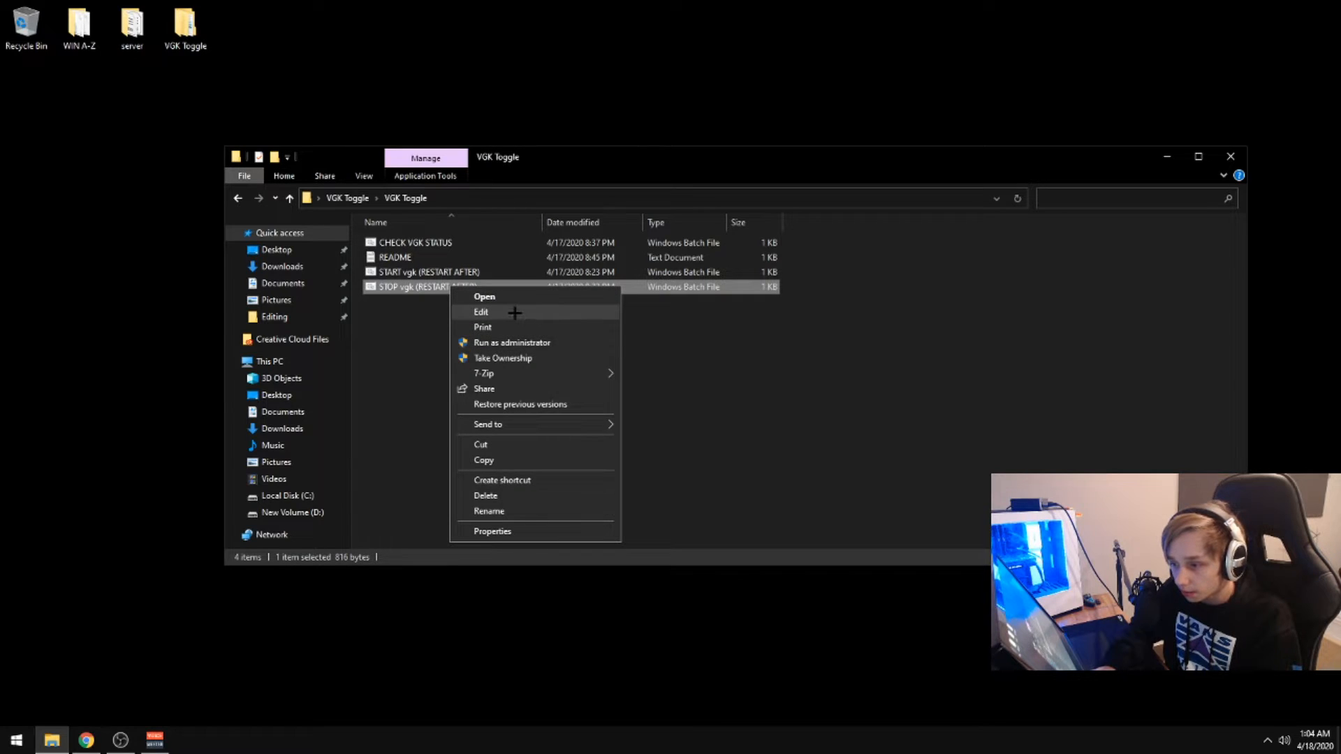
click(480, 312)
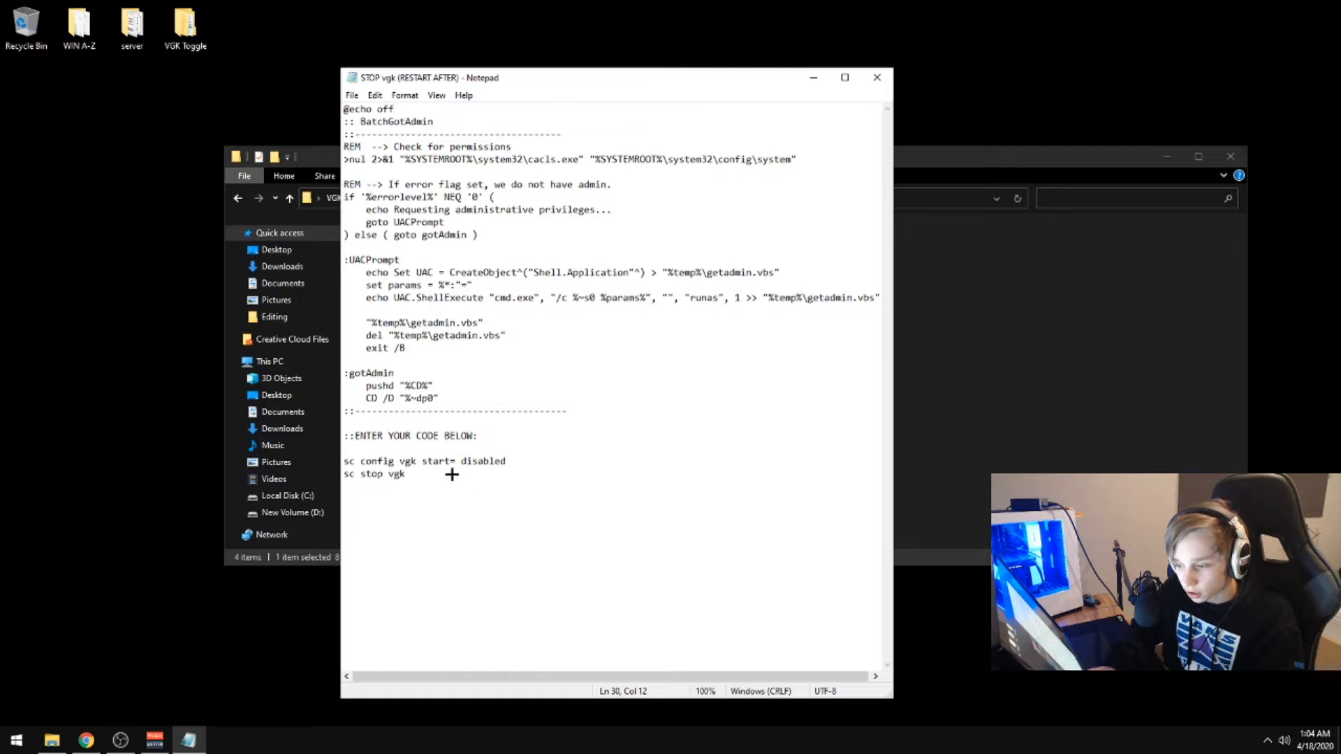
- Highlight the 'sc config vgk start= disabled' and 'sc stop vgk' lines, then close Notepad
drag(344, 461, 405, 473)
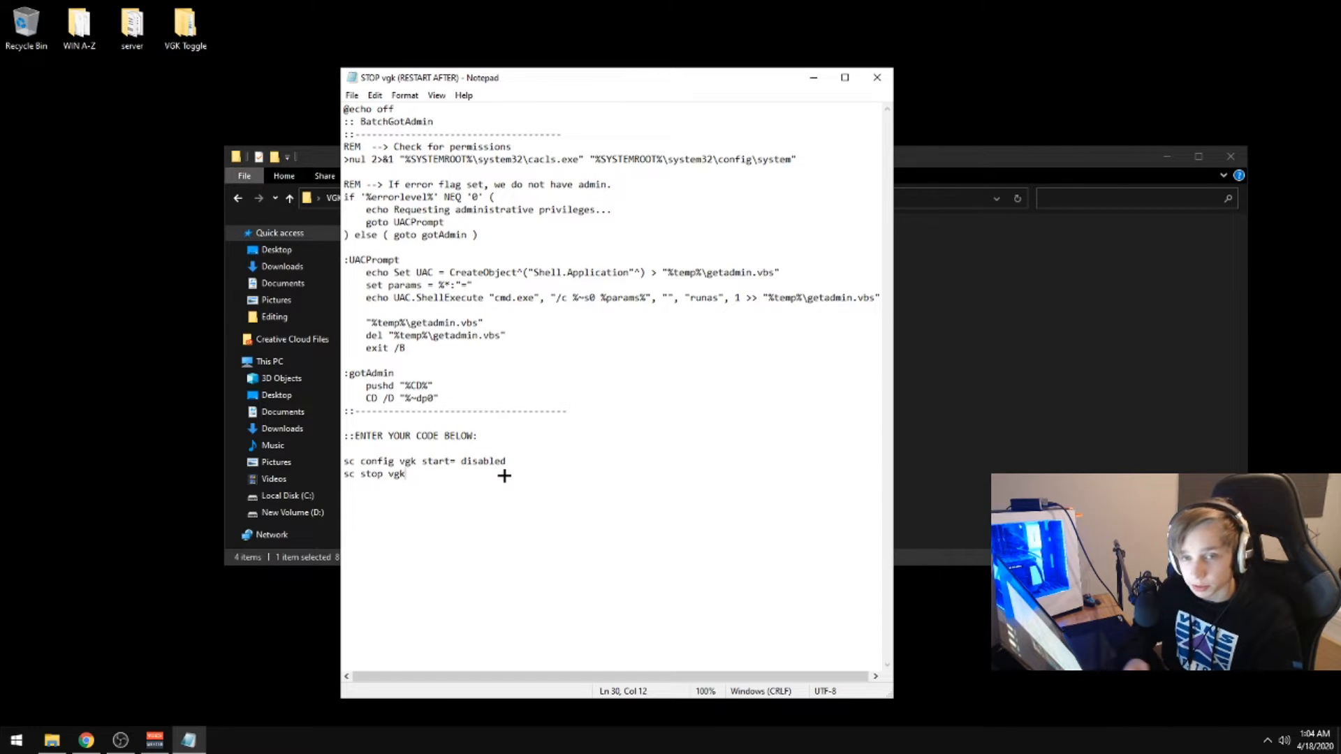
drag(343, 460, 404, 474)
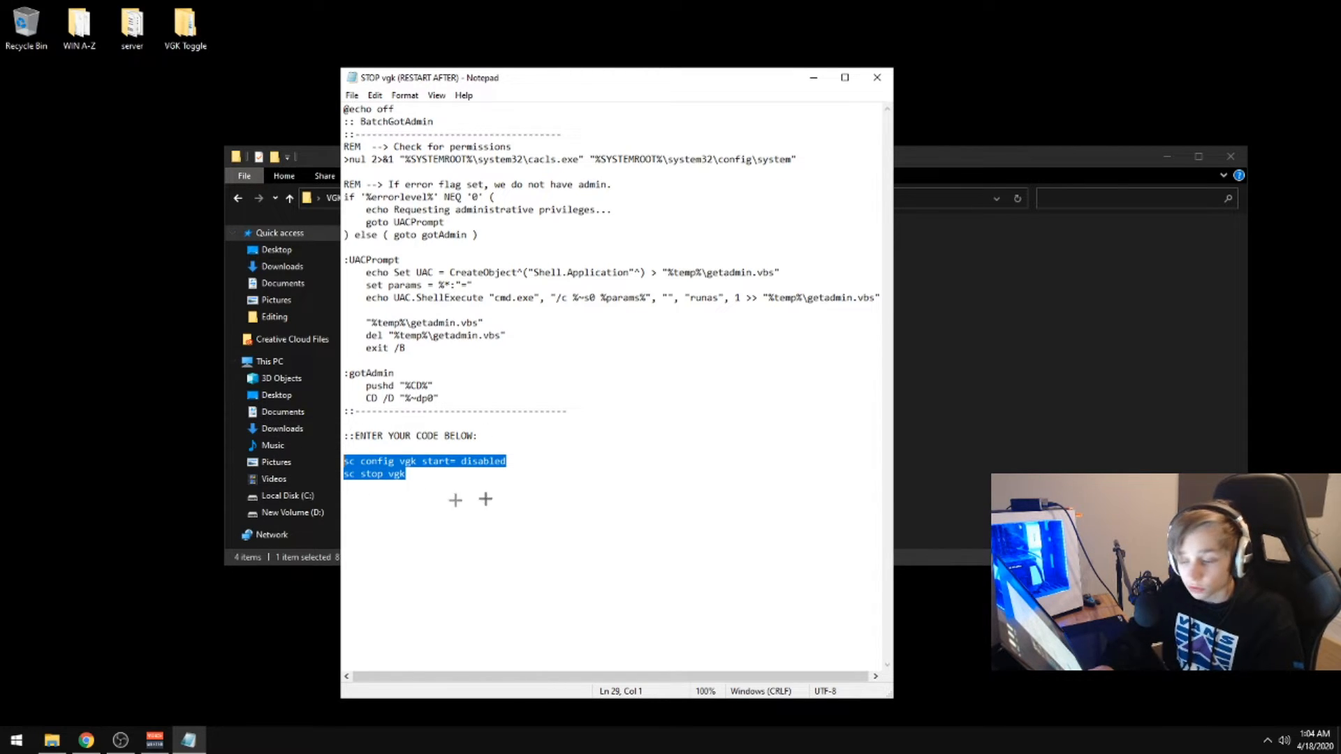
click(425, 460)
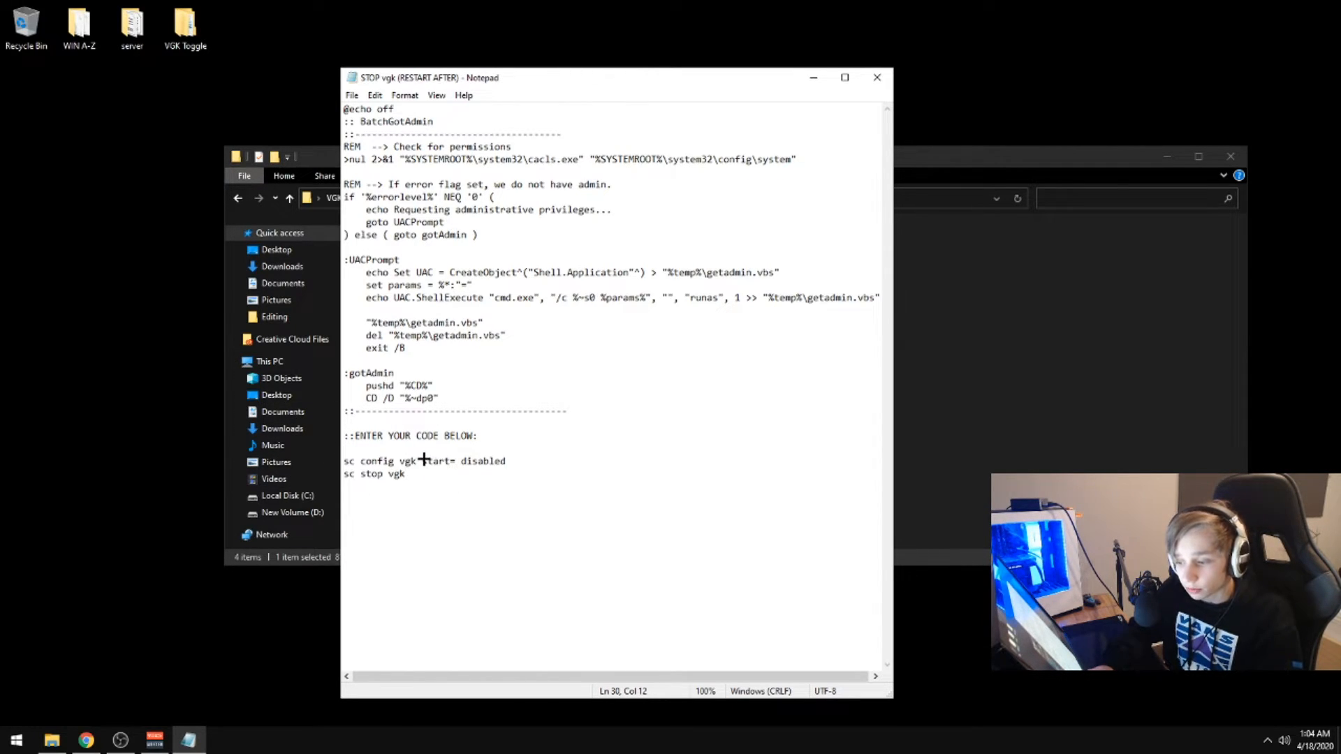
drag(420, 461, 507, 461)
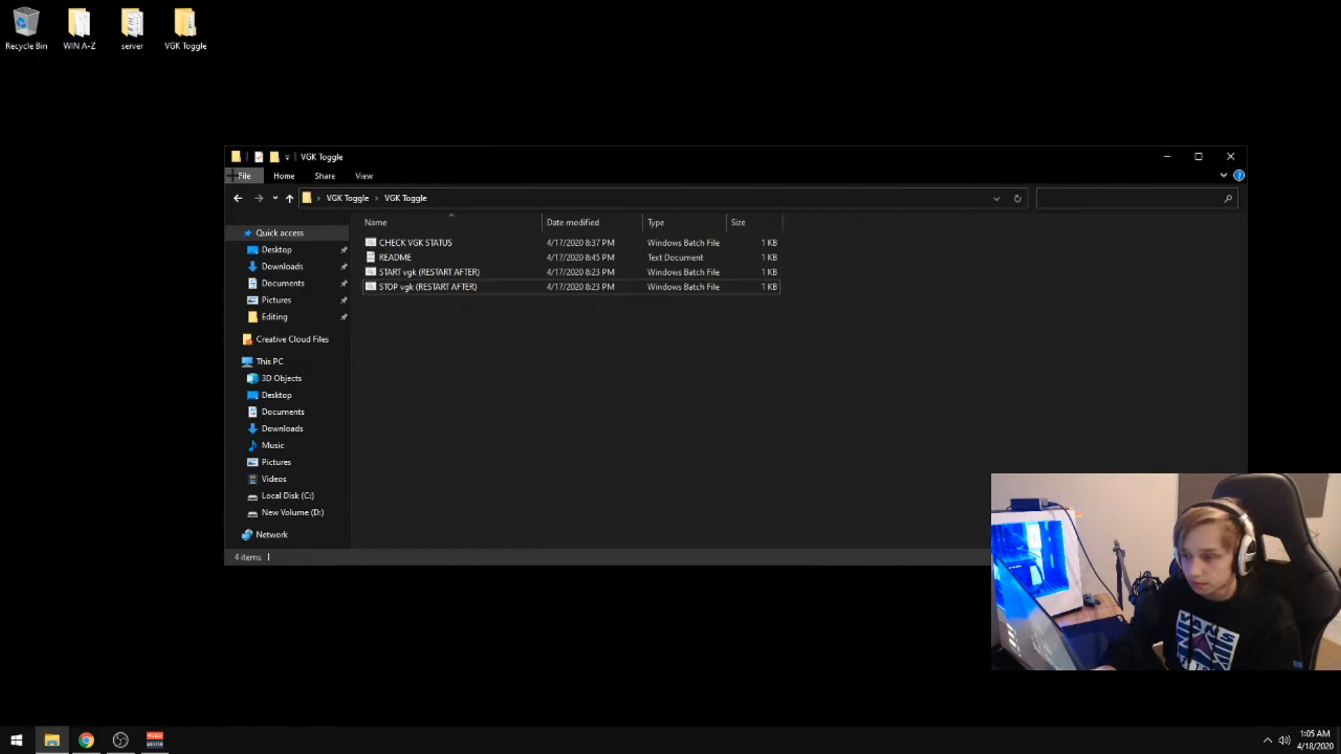
- Edit START vgk (RESTART AFTER) in Notepad and view its sc config and sc start lines
click(427, 272)
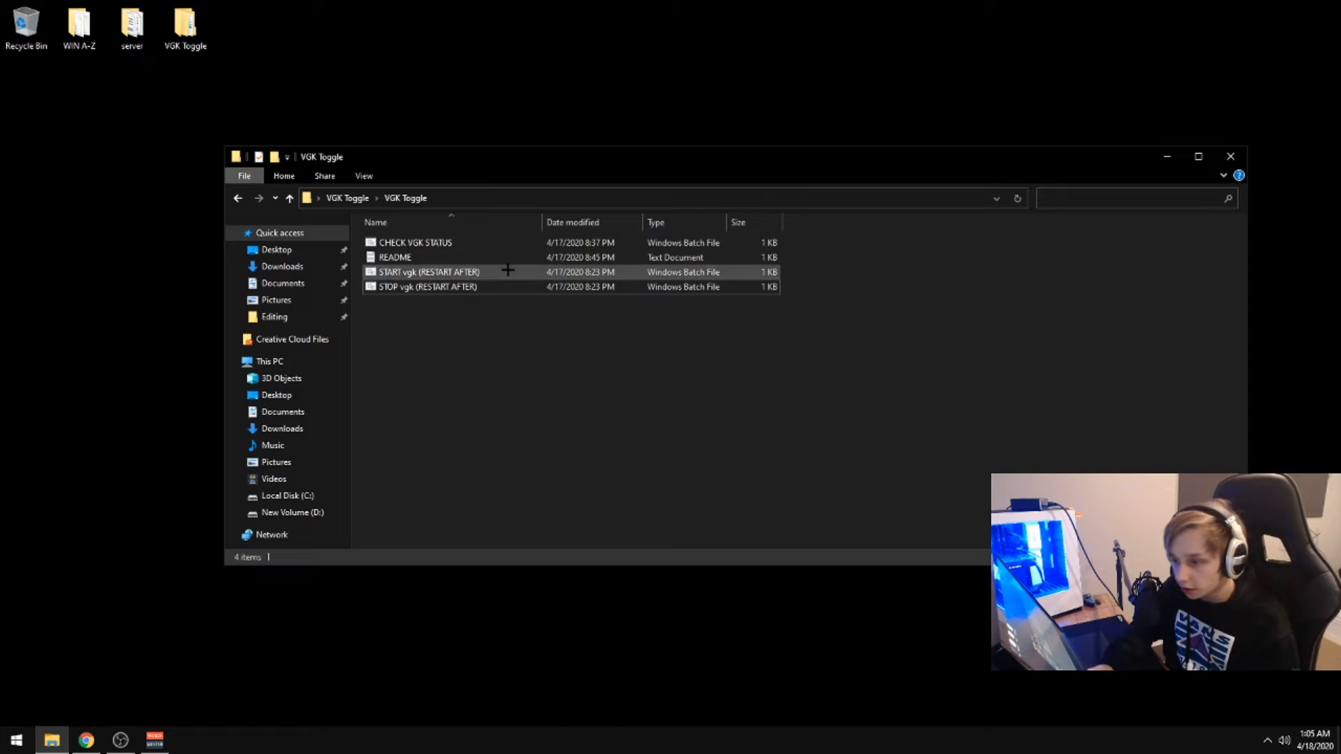
right_click(455, 272)
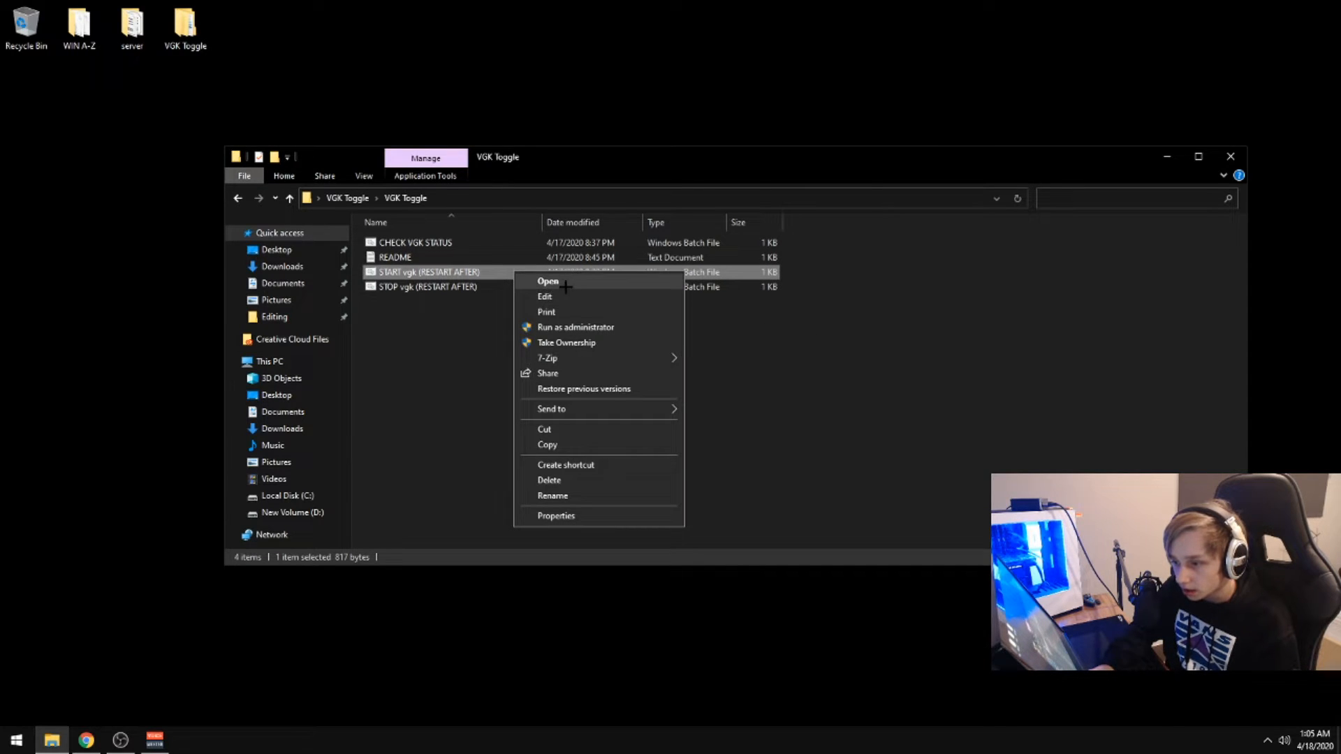
click(545, 296)
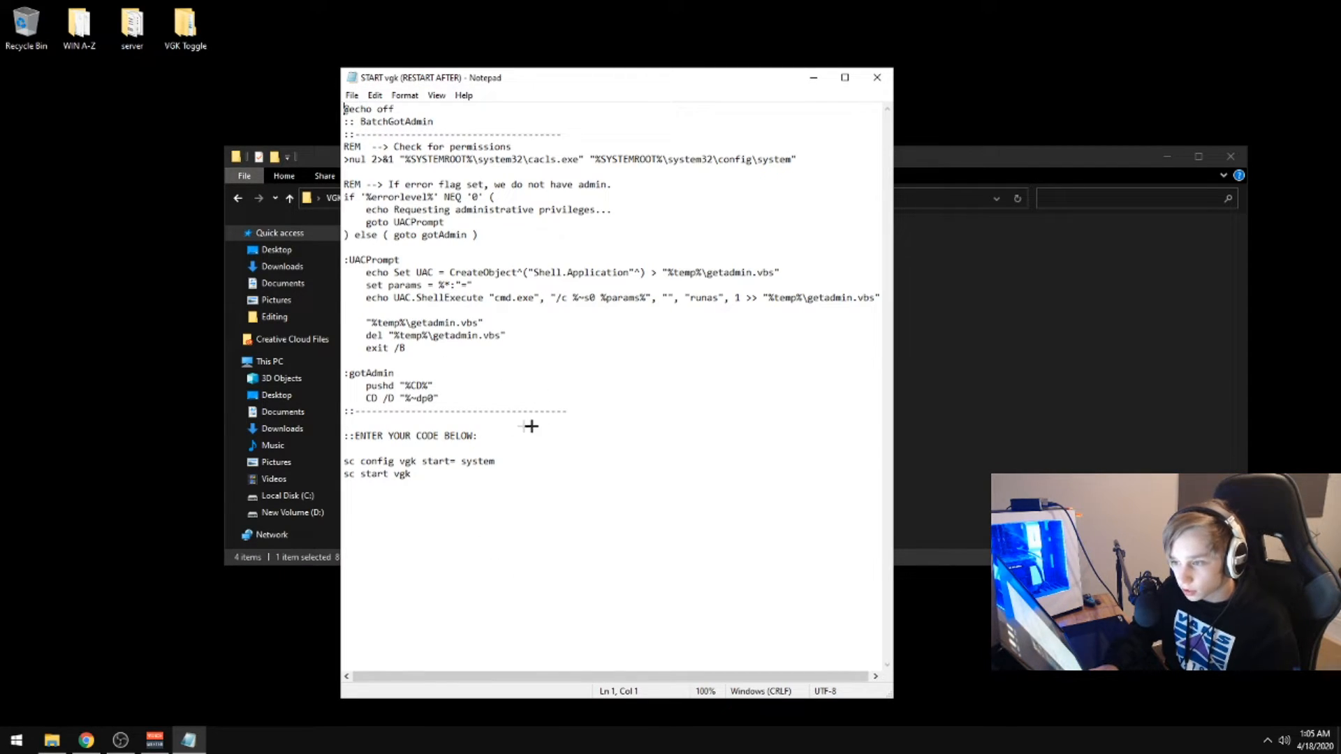
click(412, 474)
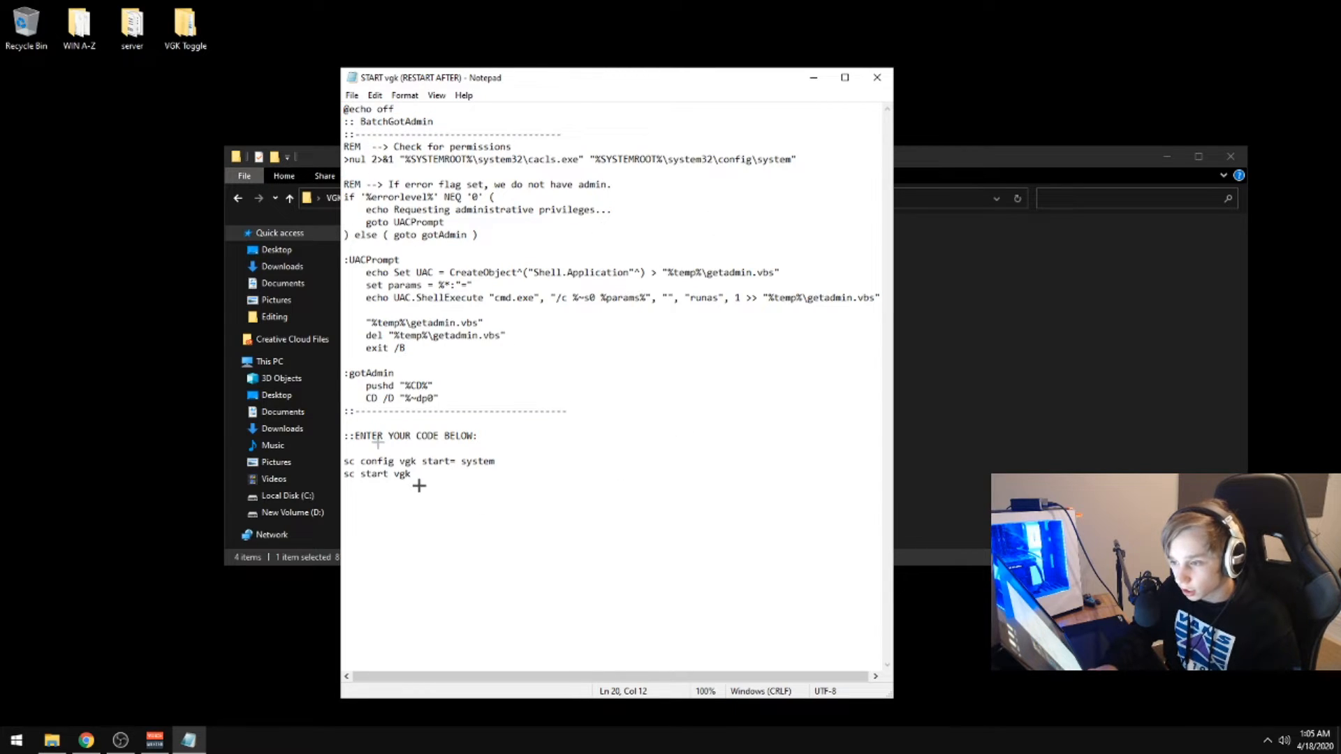
mouse_move(515, 479)
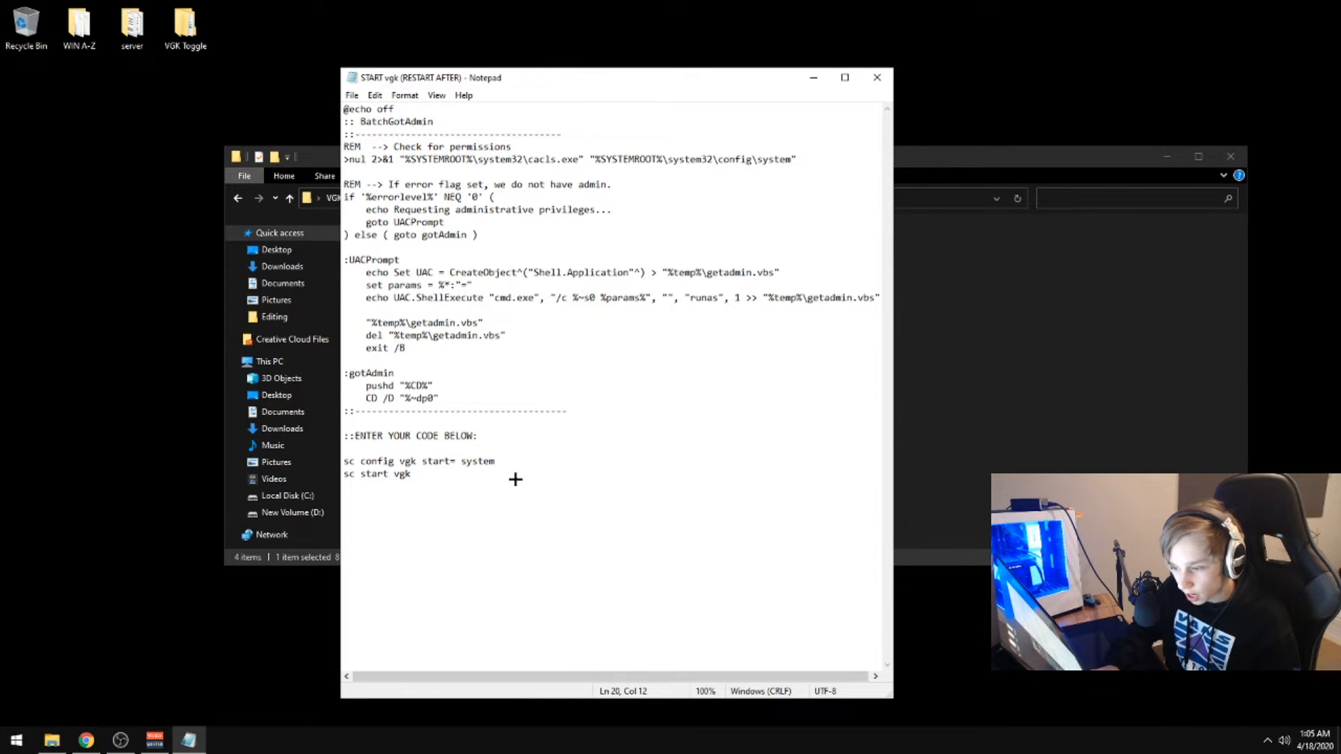
drag(421, 461, 495, 461)
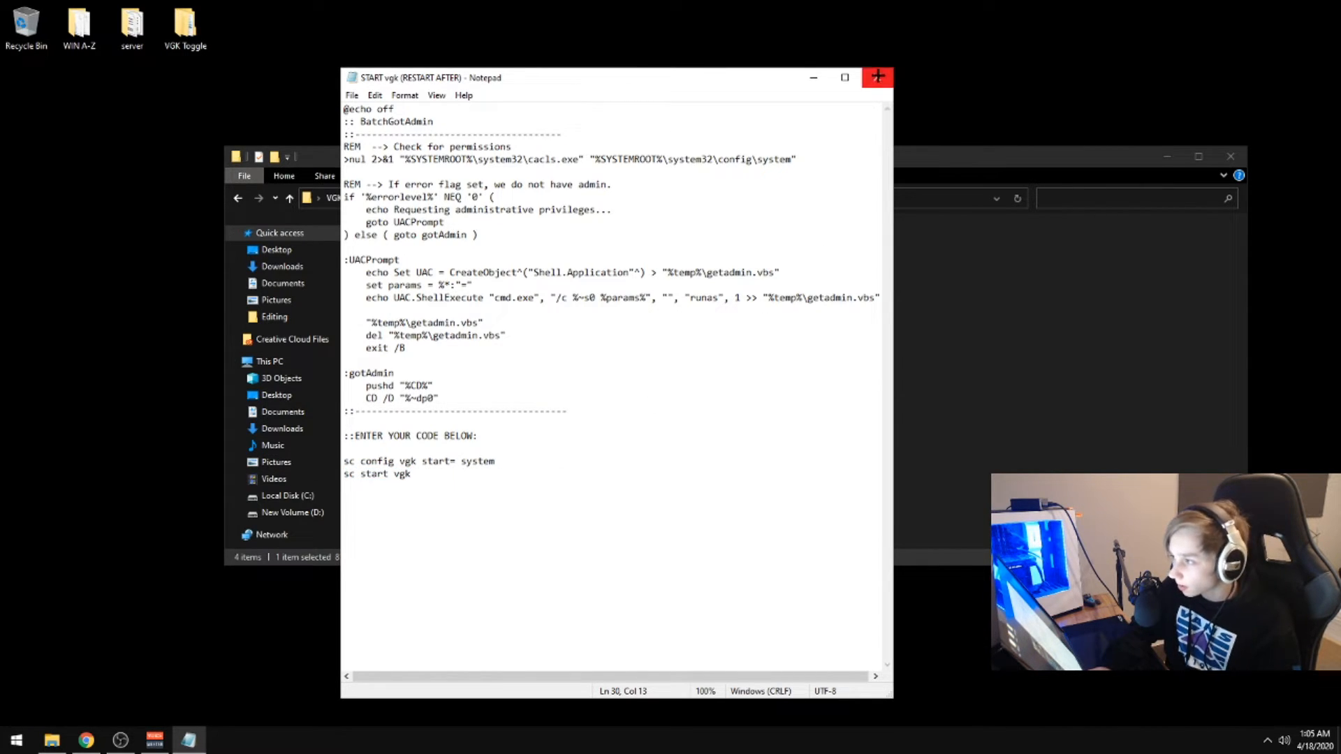
- Close the START vgk script and clear the selection in the VGK Toggle folder
click(878, 77)
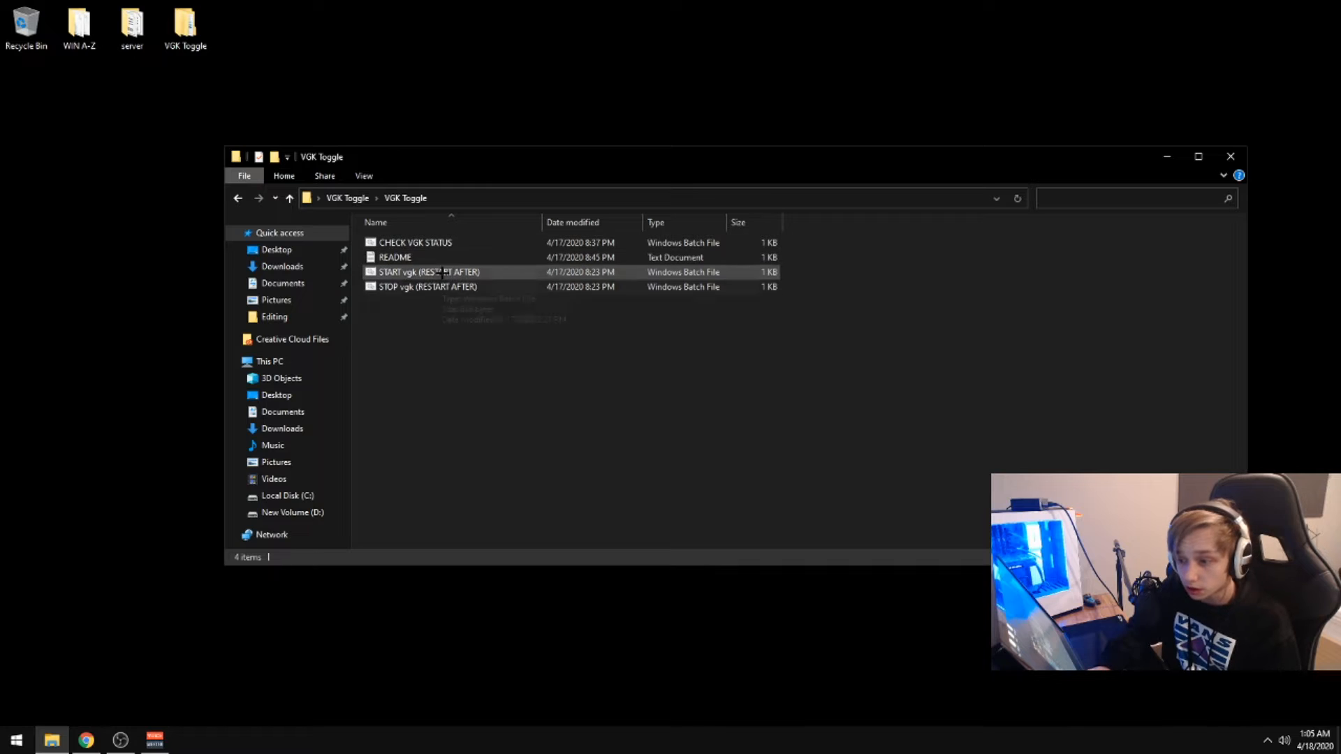
mouse_move(418, 279)
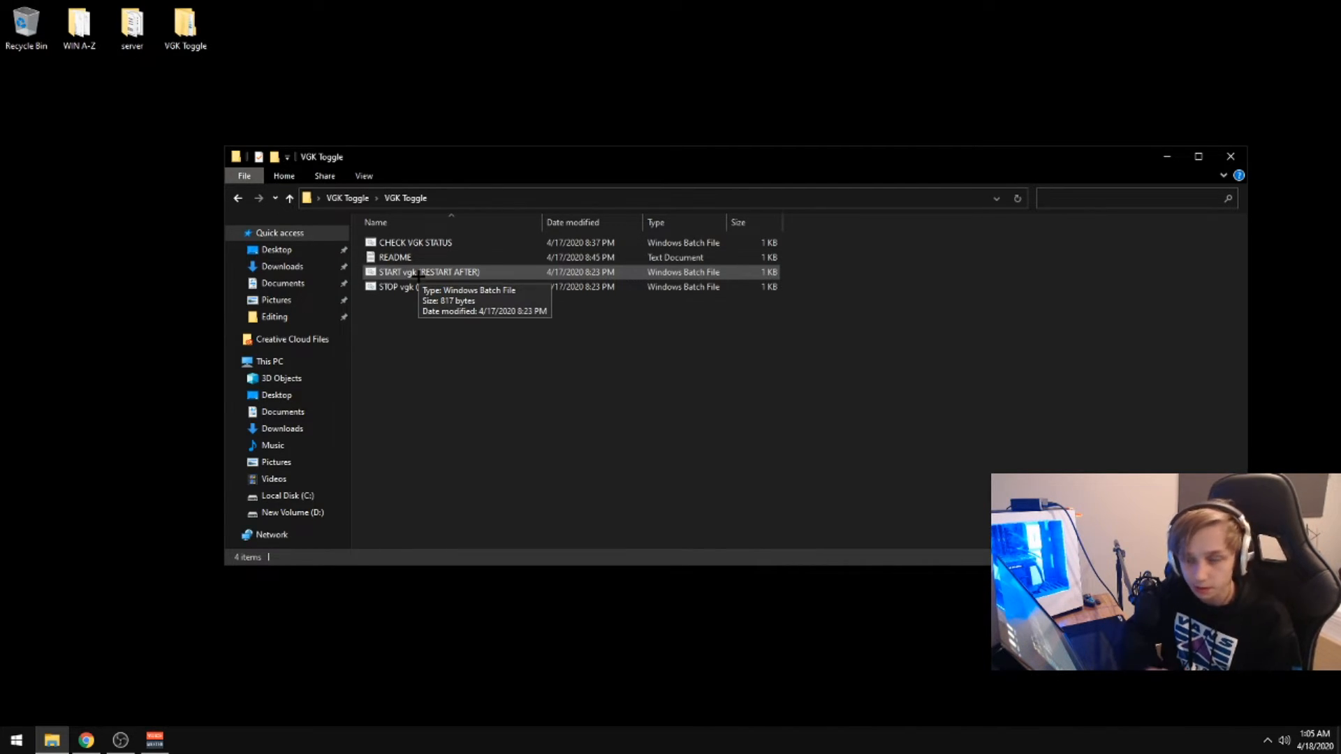
click(426, 287)
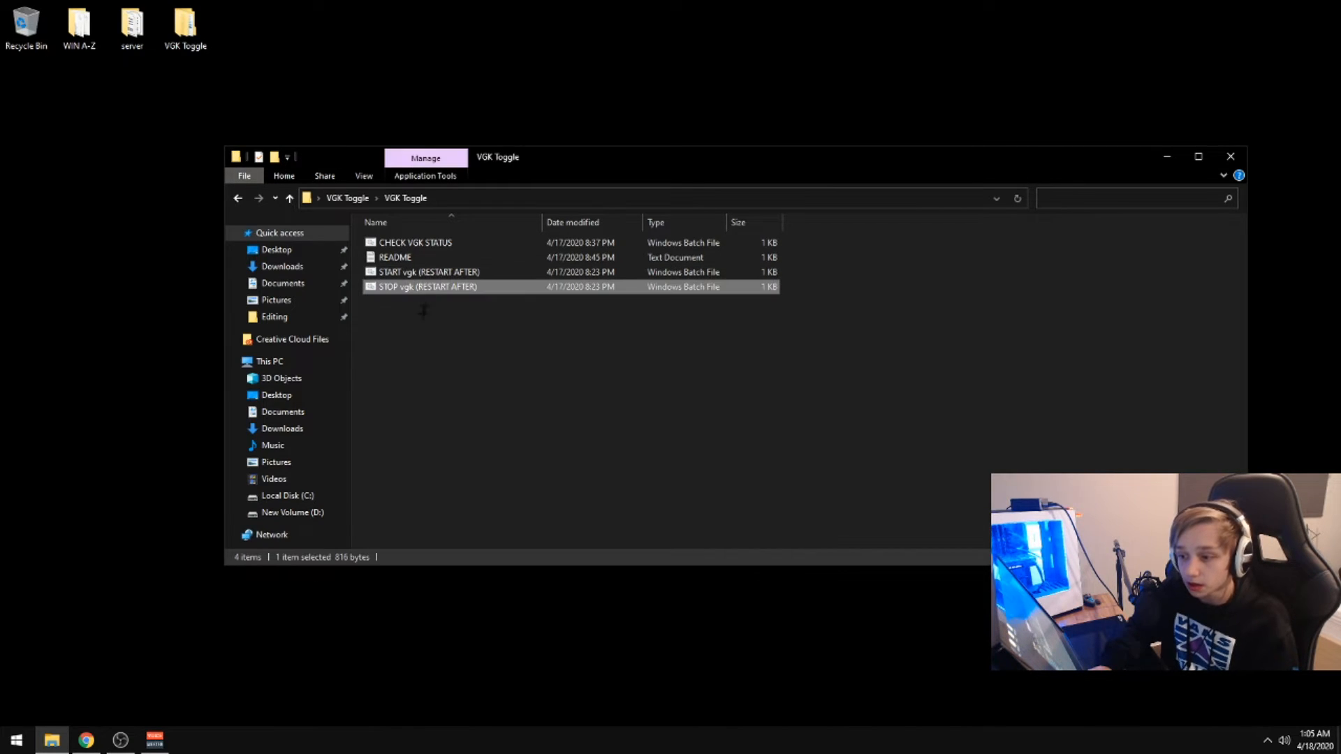
click(425, 305)
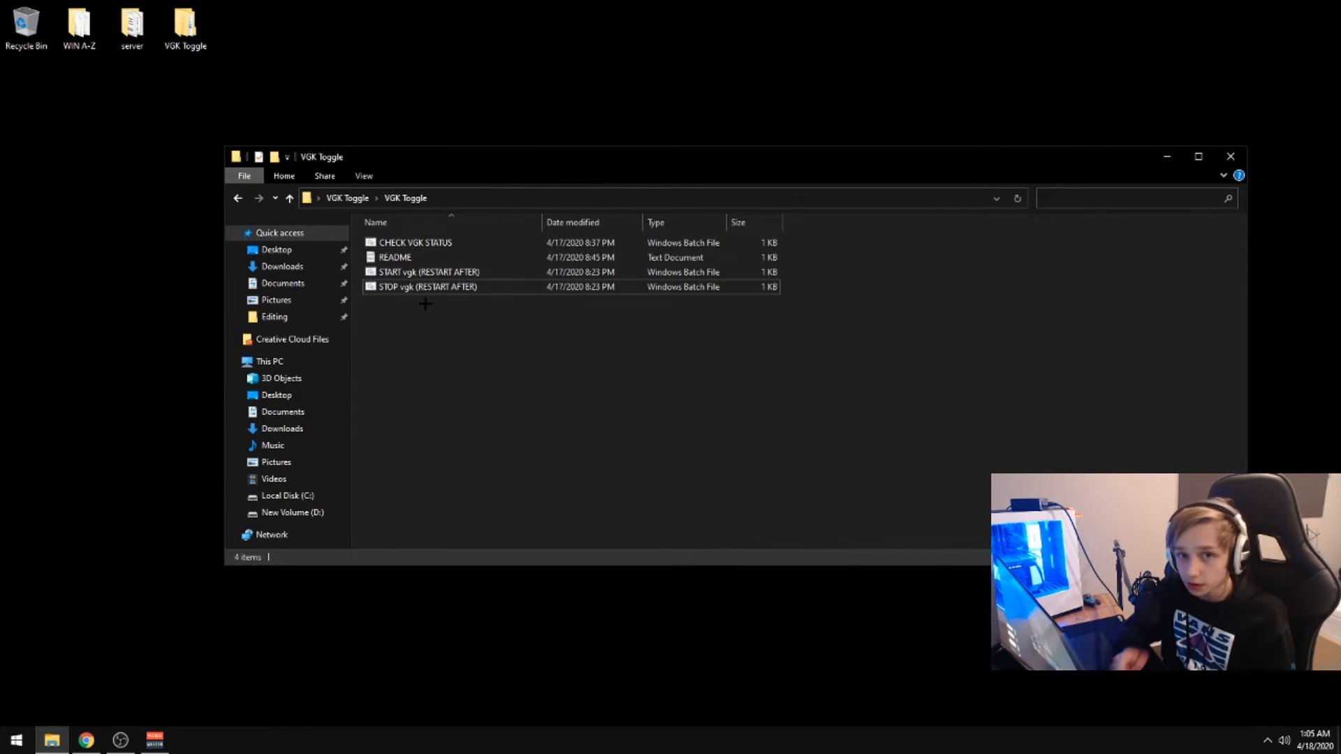